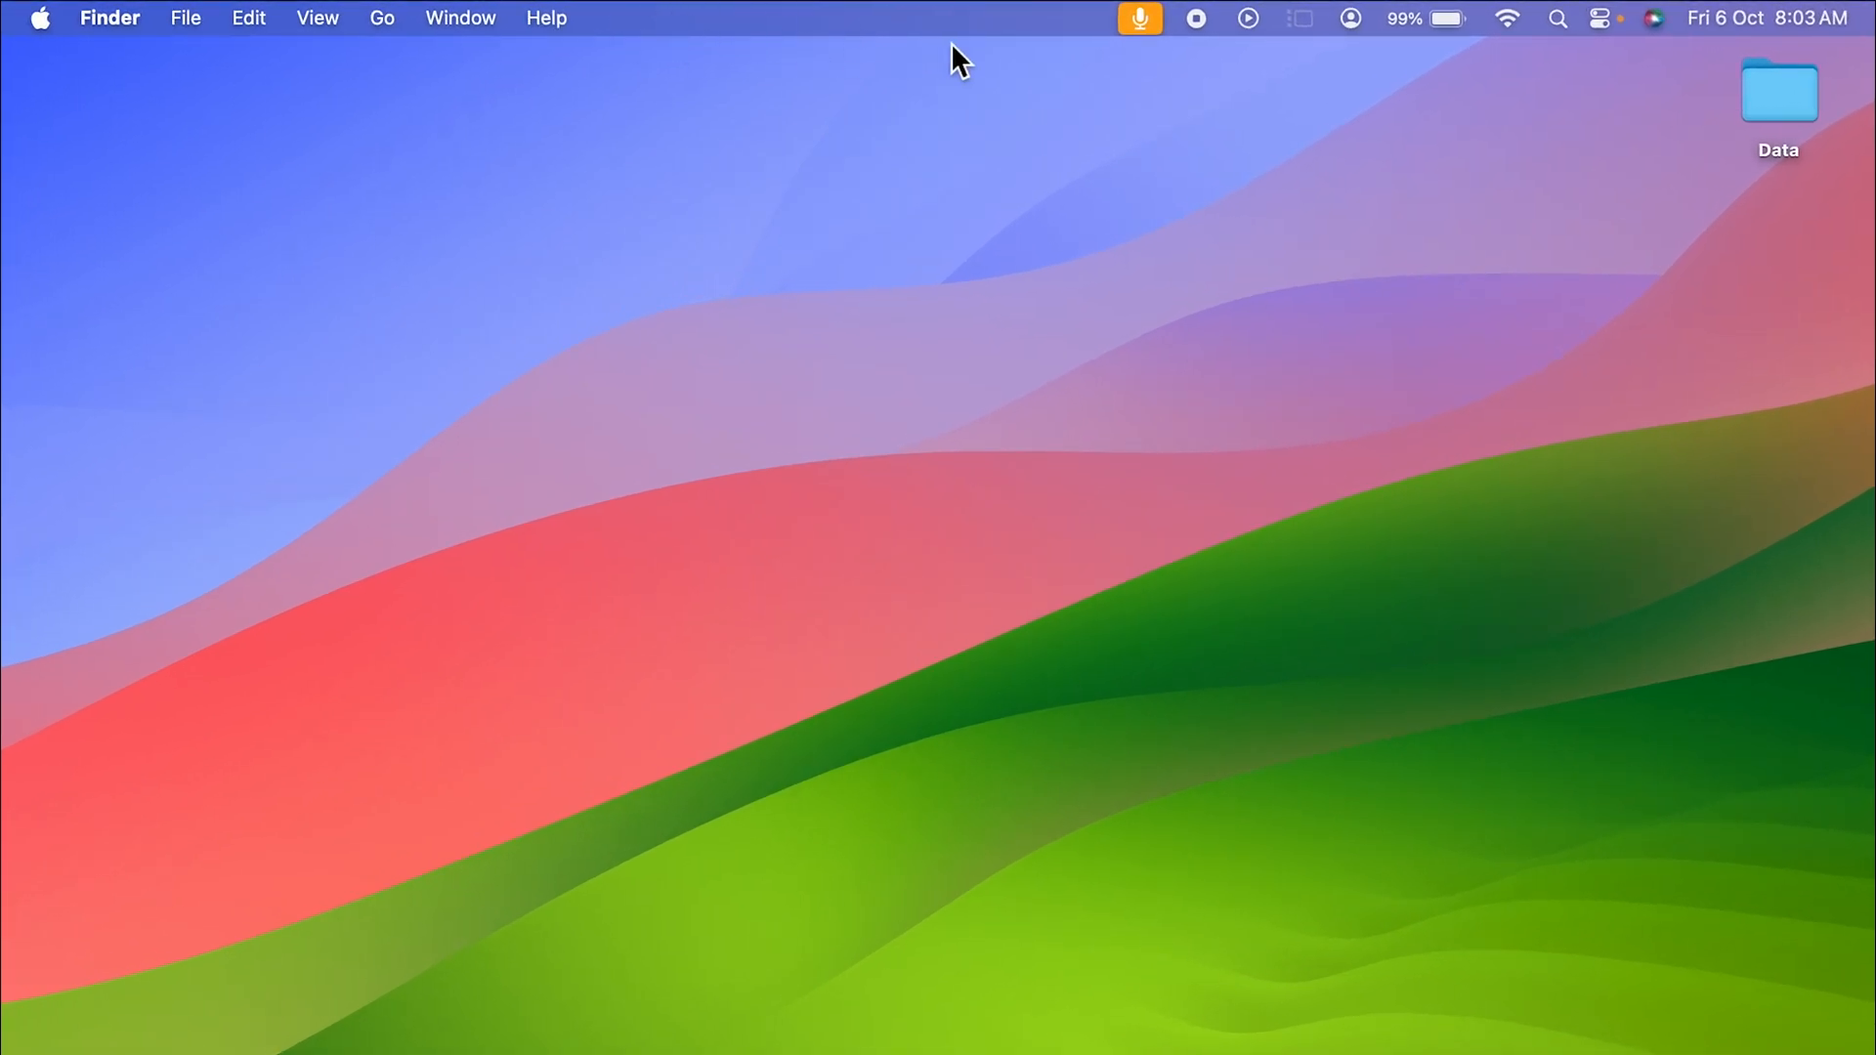
pyautogui.moveTo(1016, 180)
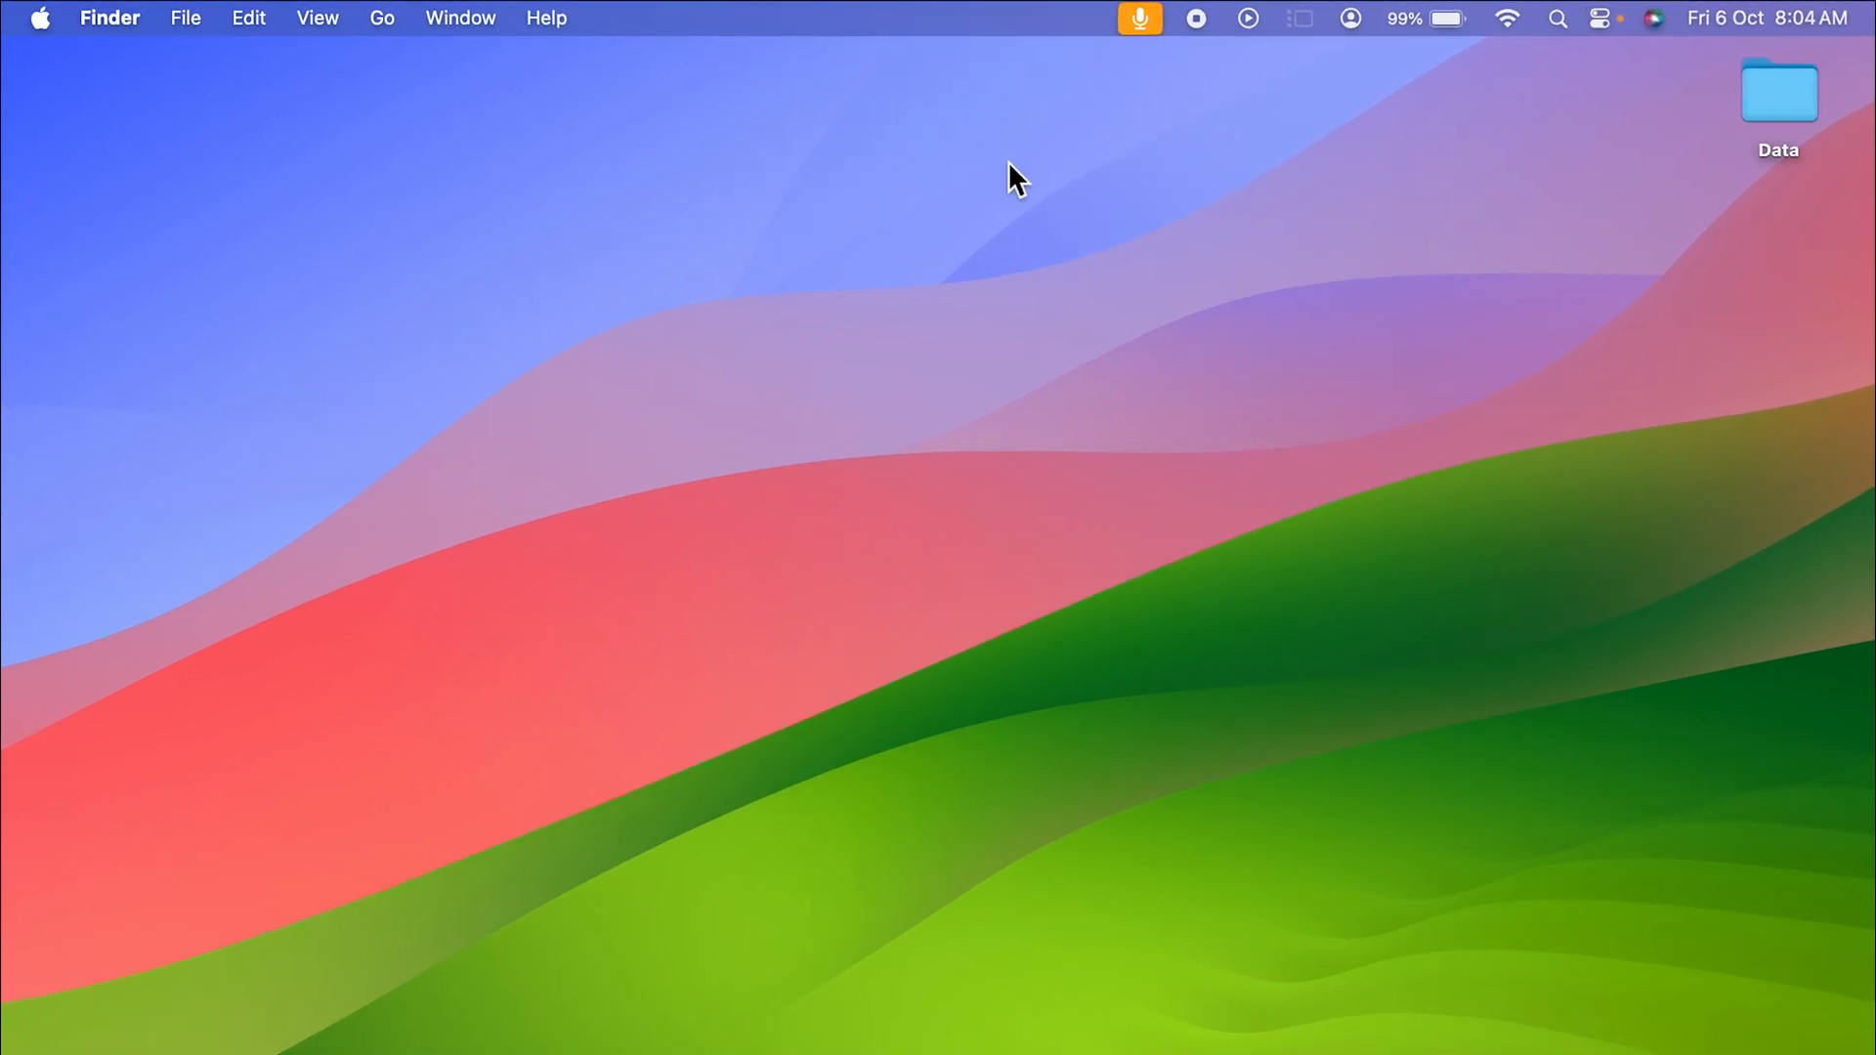
pyautogui.moveTo(895, 28)
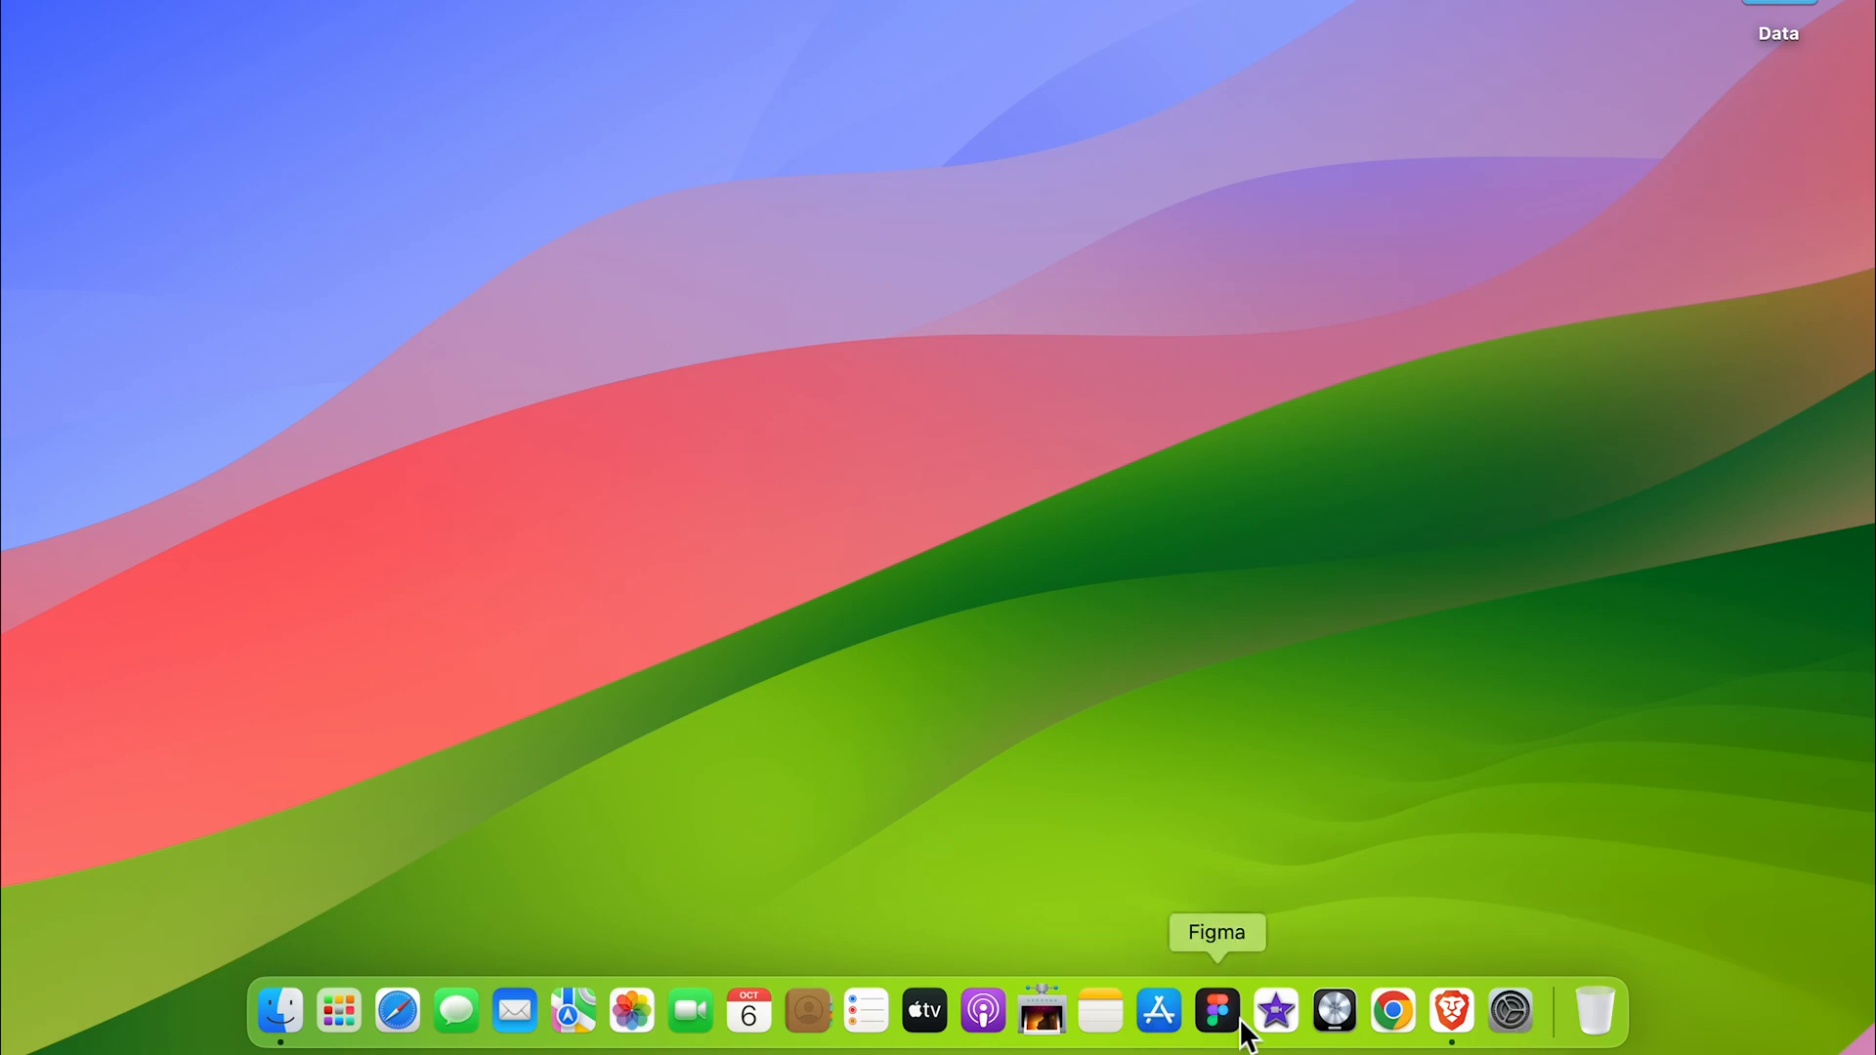
# Step: Open System Settings to the Control Centre pane and scroll to the menu bar auto-hide option
pyautogui.click(97, 17)
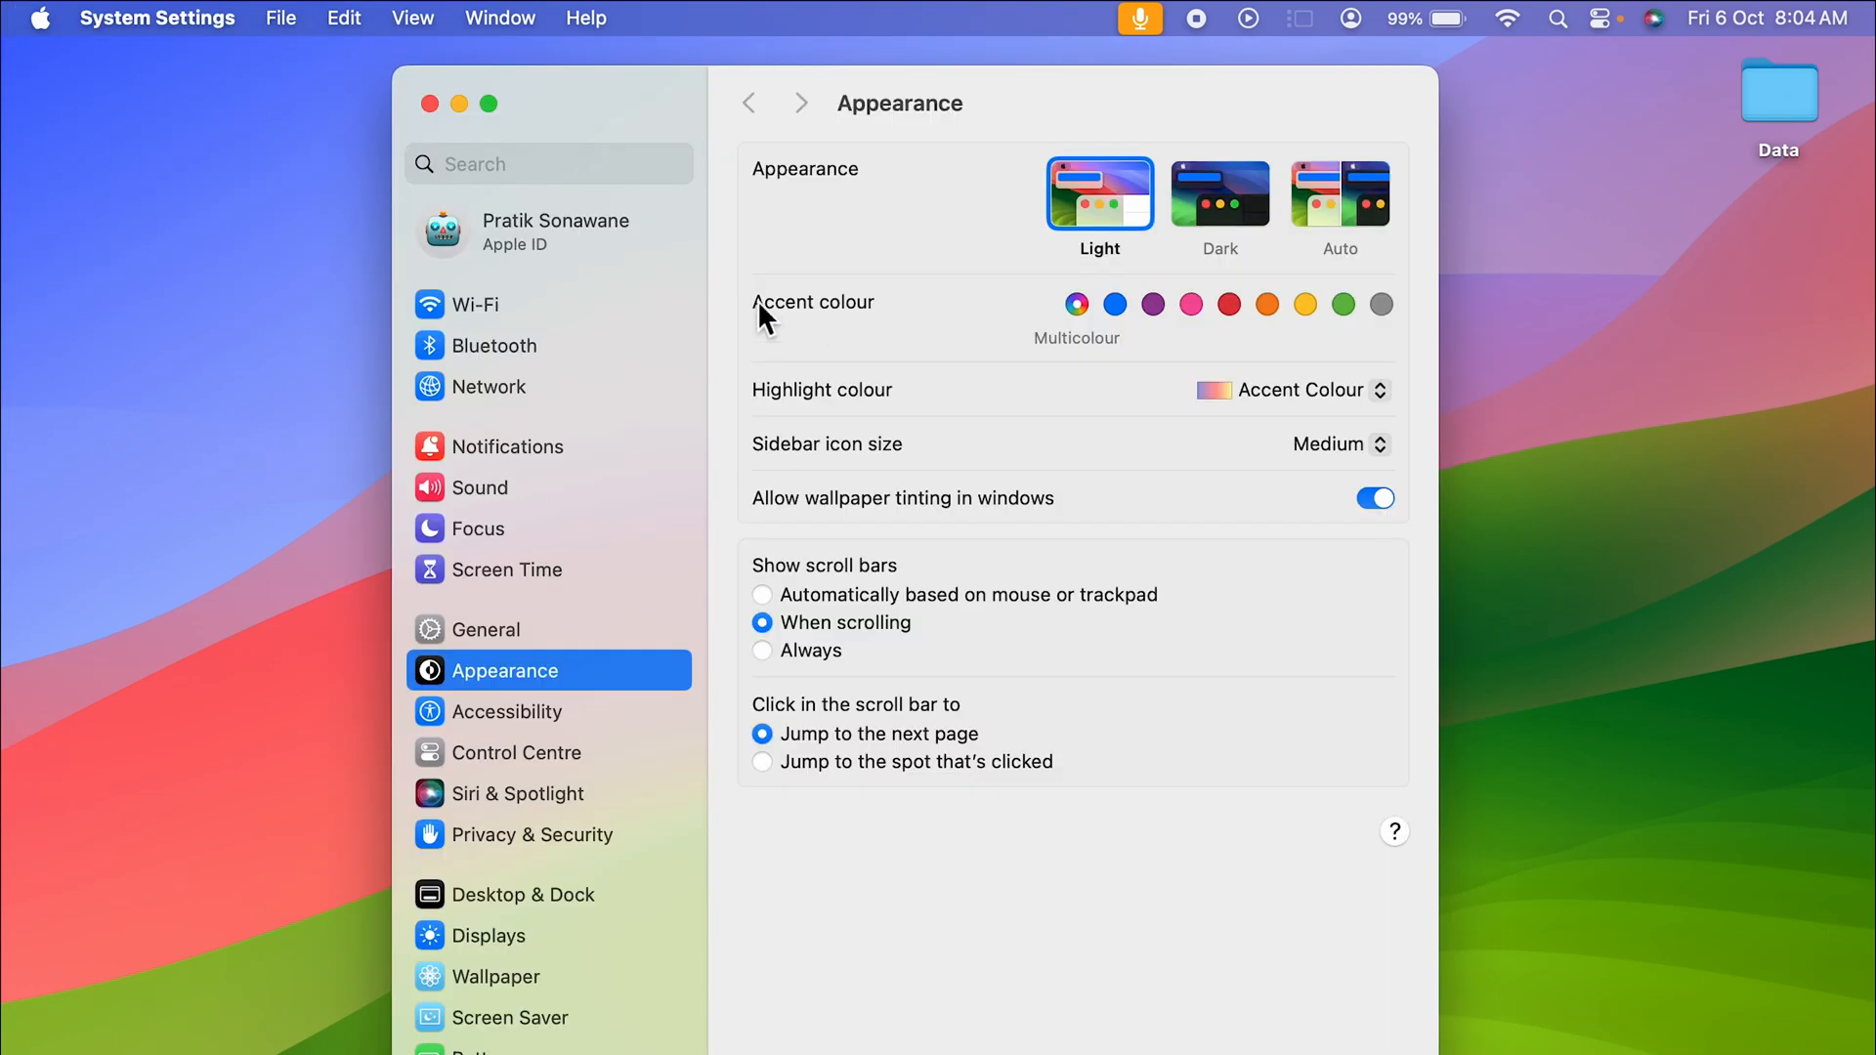
pyautogui.moveTo(566, 682)
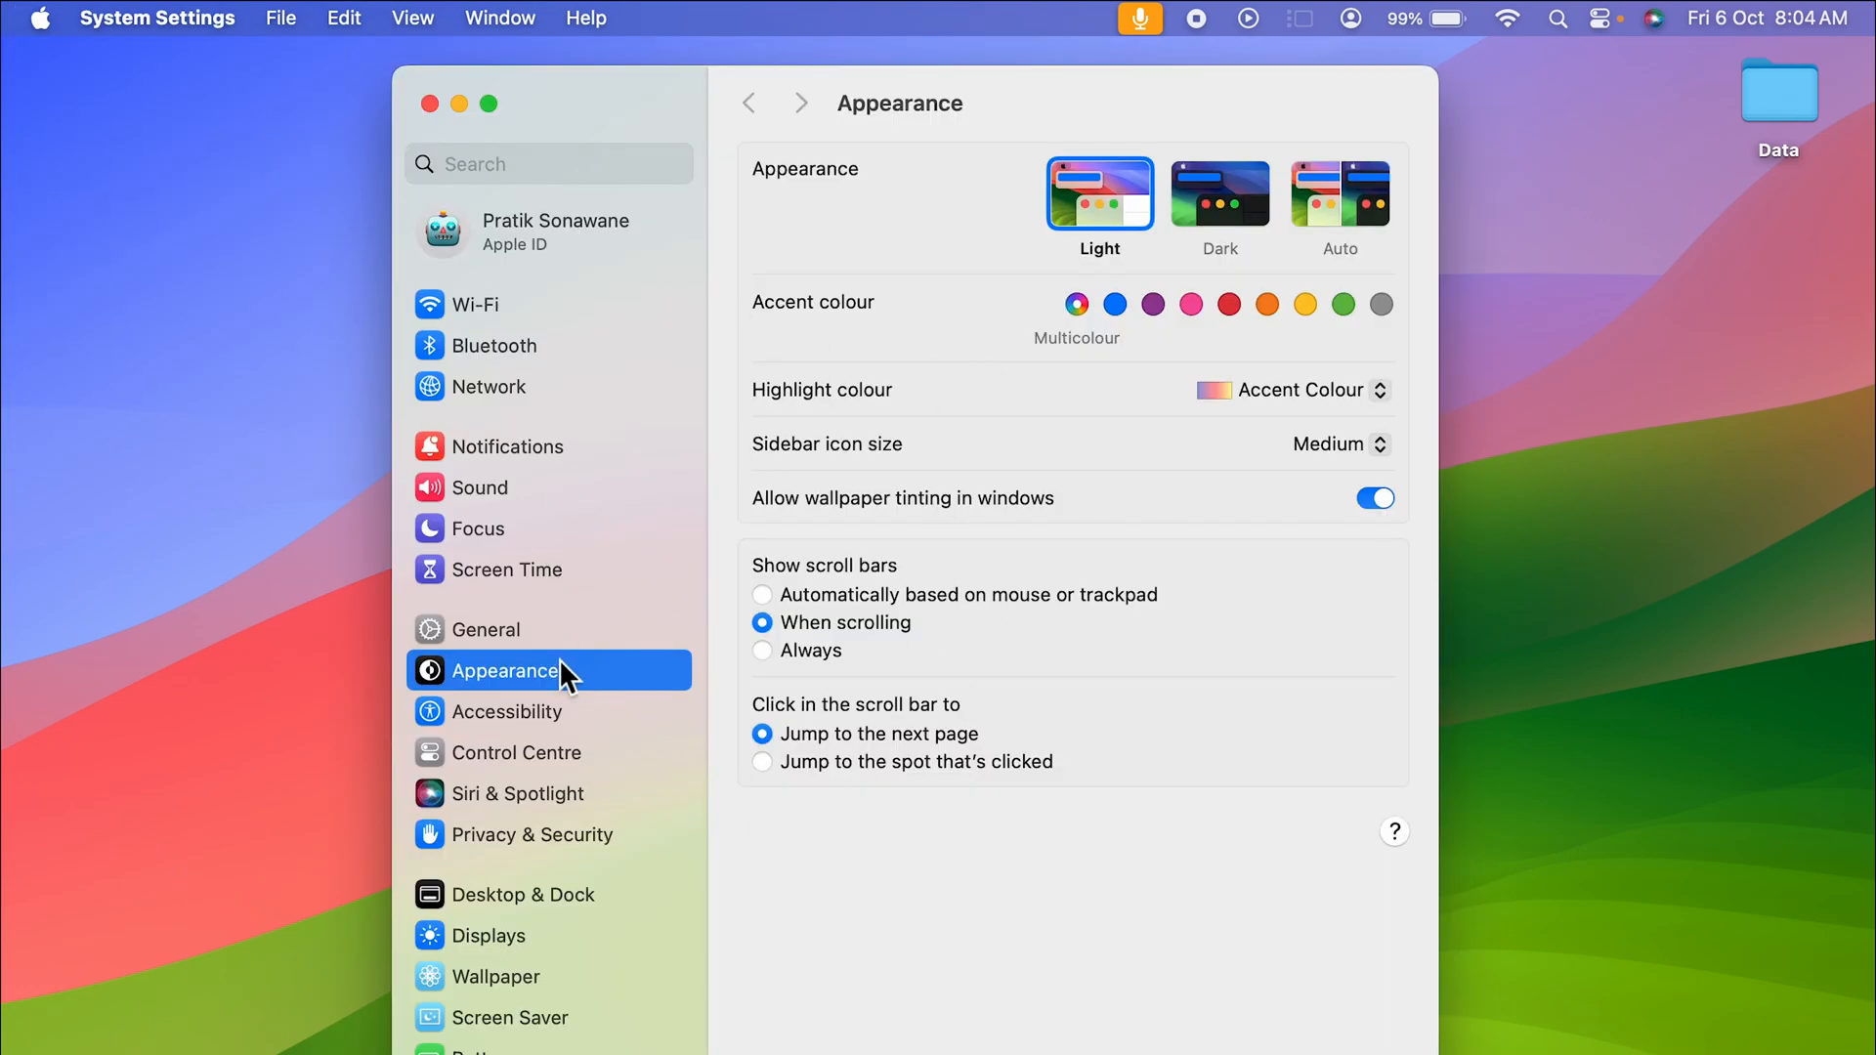
pyautogui.moveTo(613, 769)
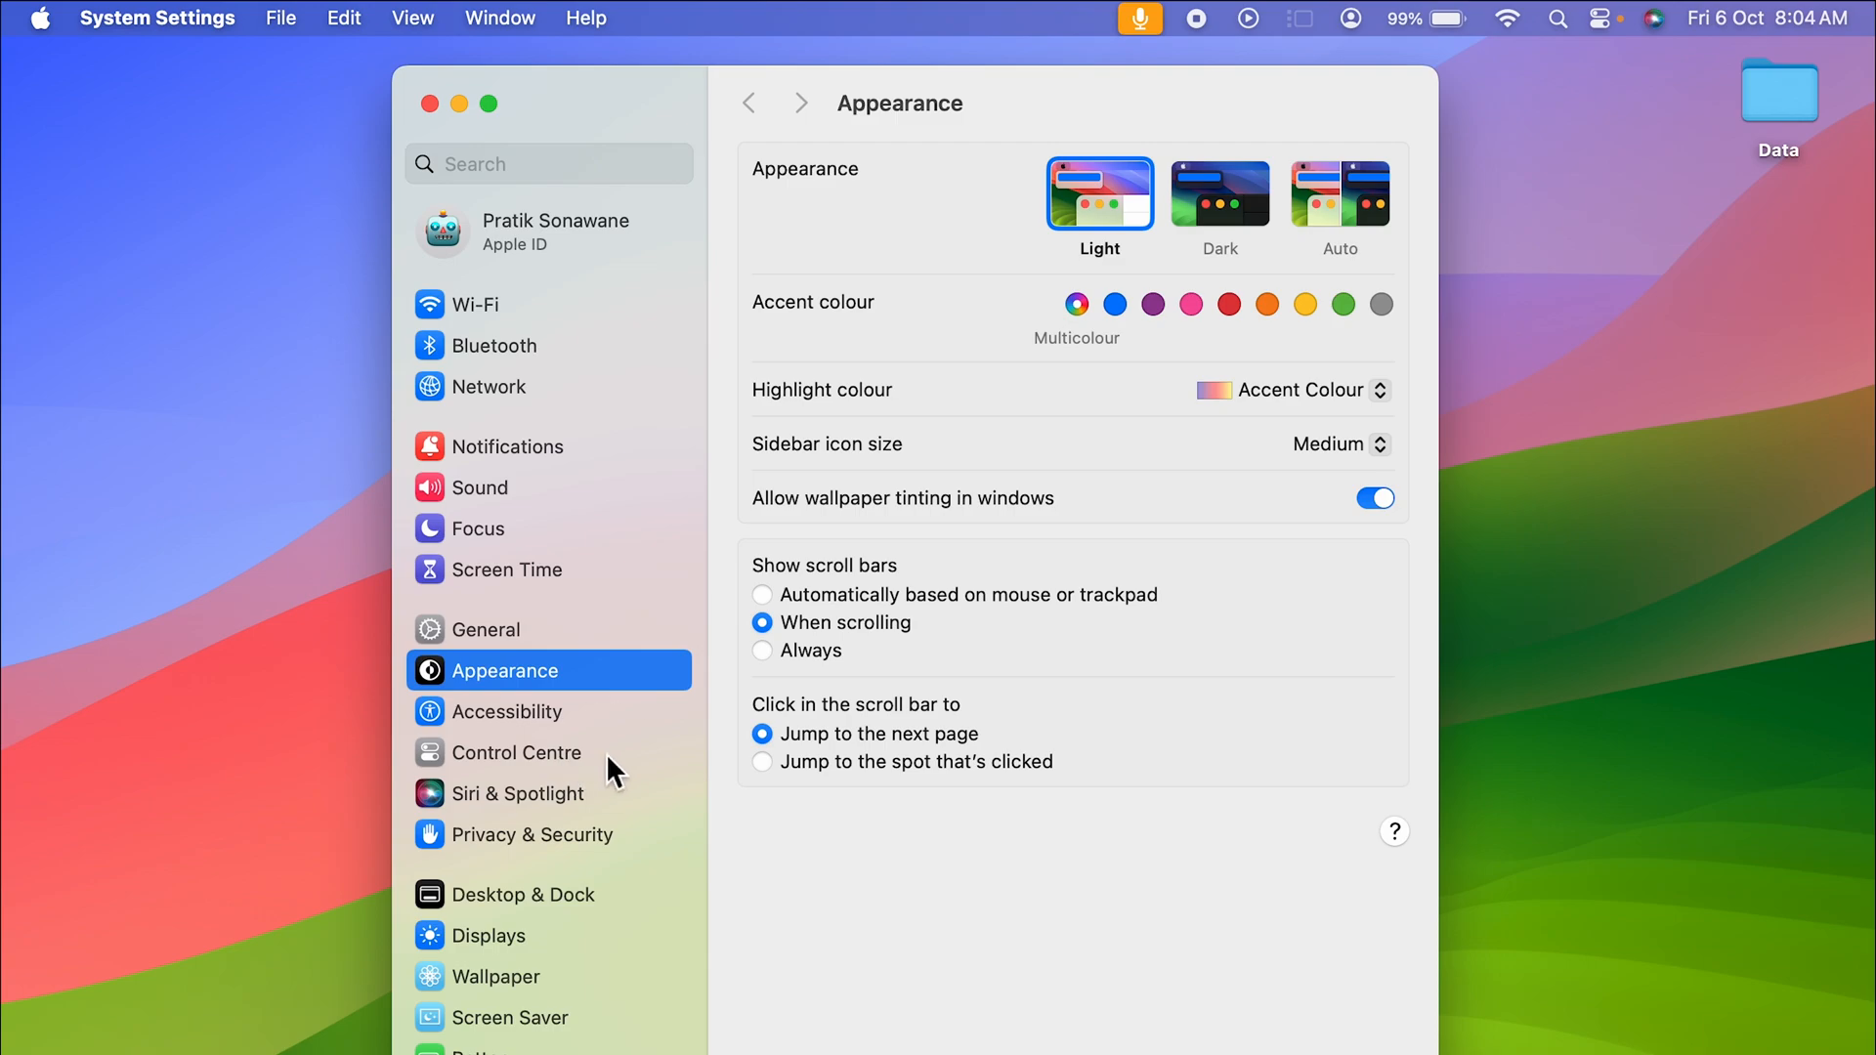
pyautogui.click(516, 751)
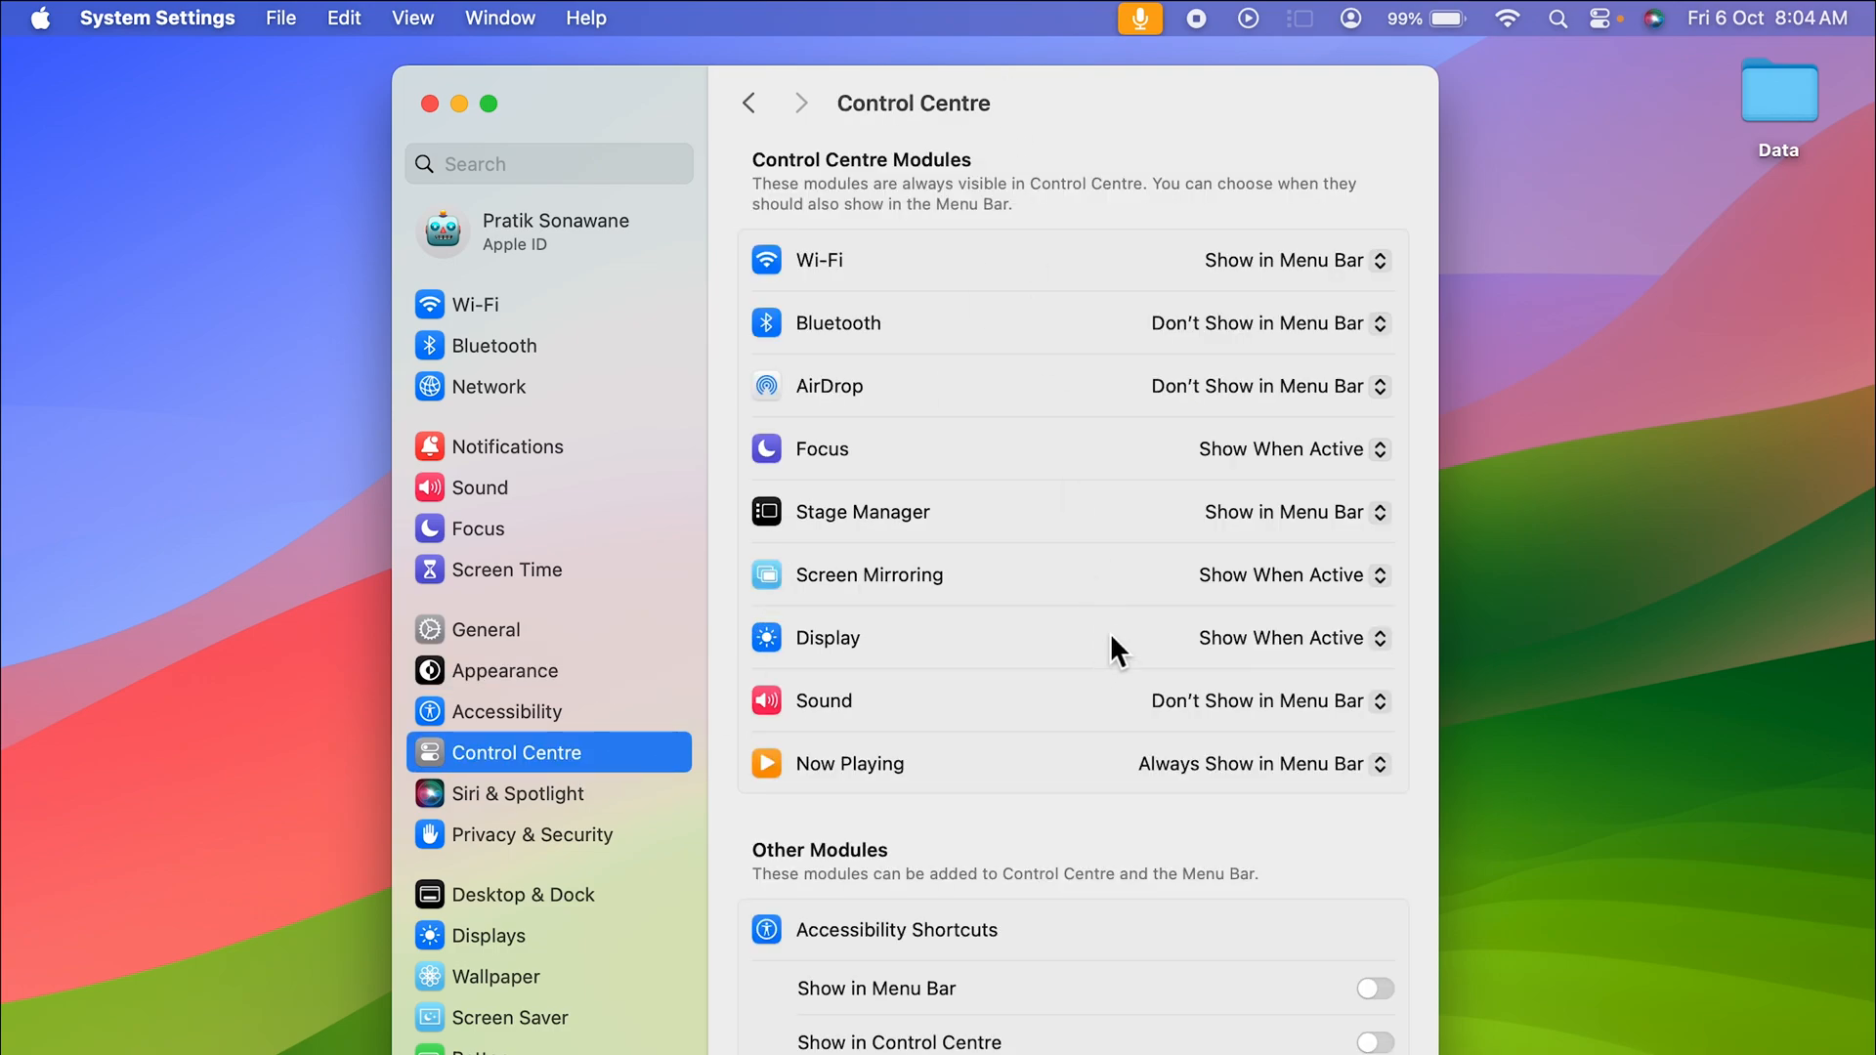
pyautogui.scroll(-3)
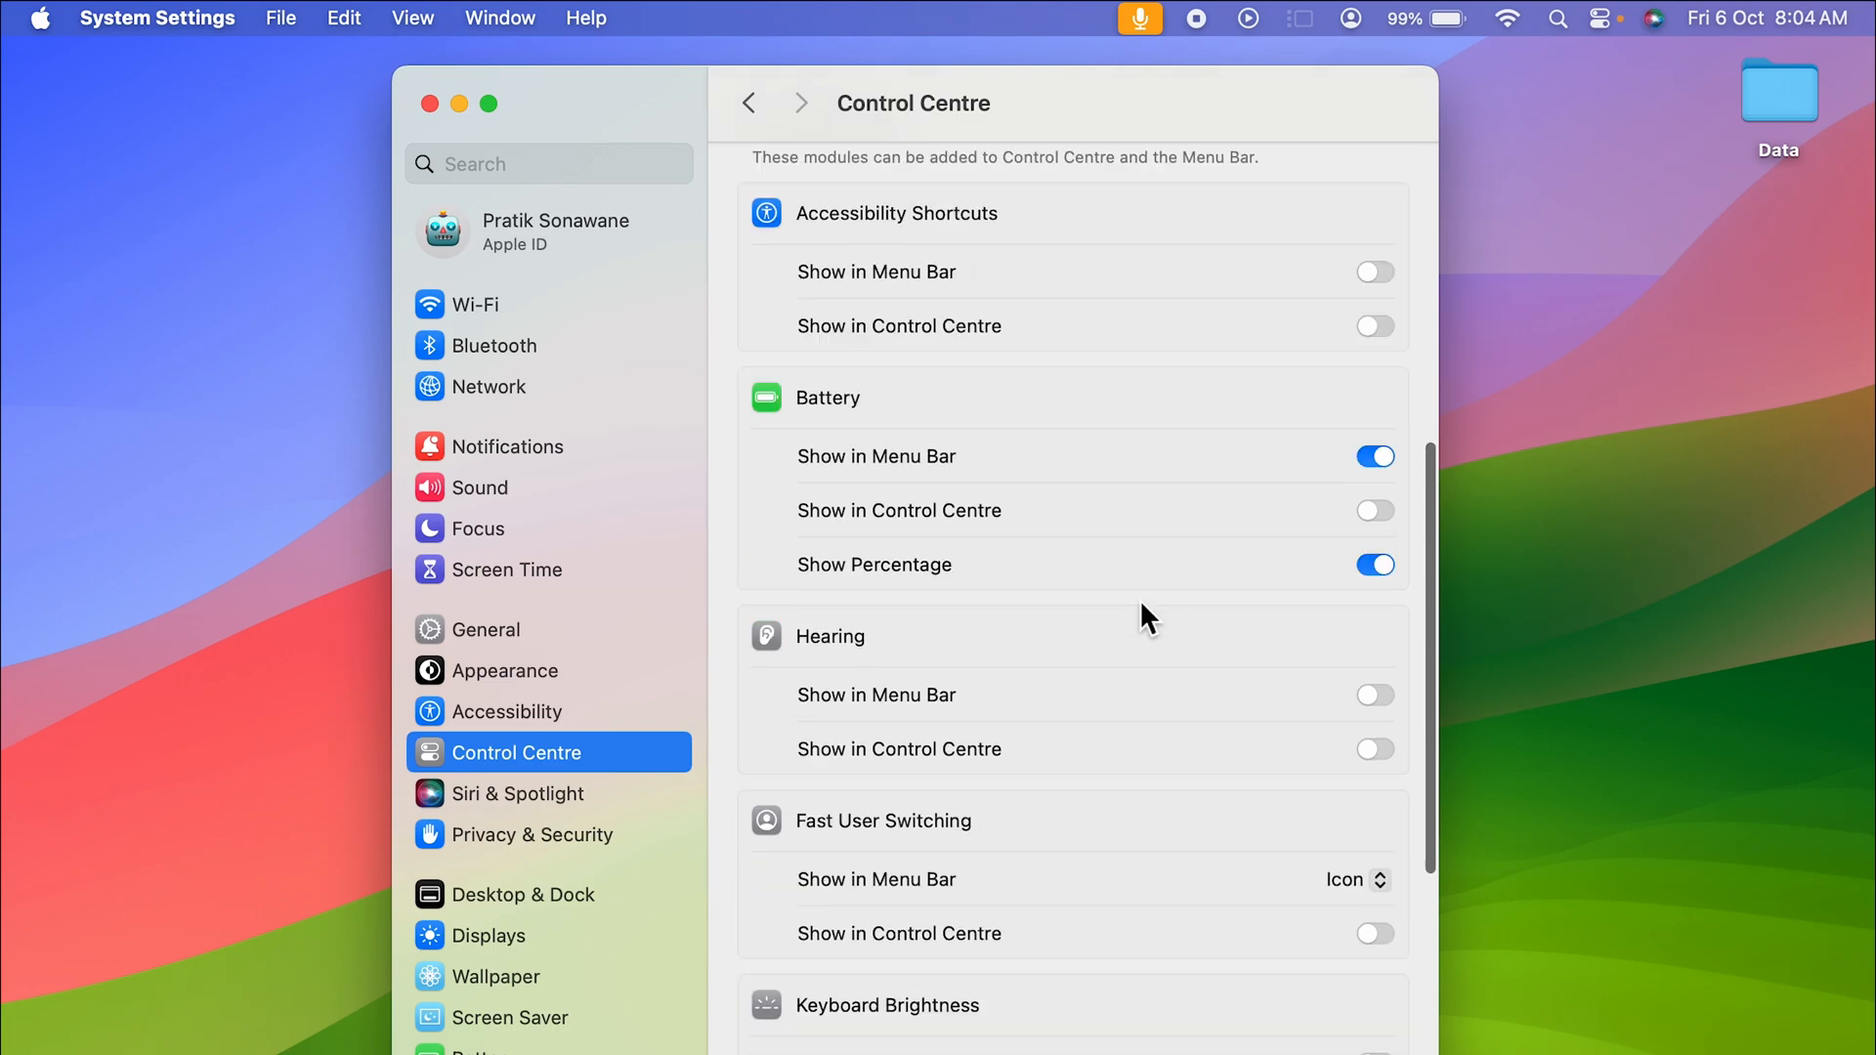
pyautogui.scroll(-3)
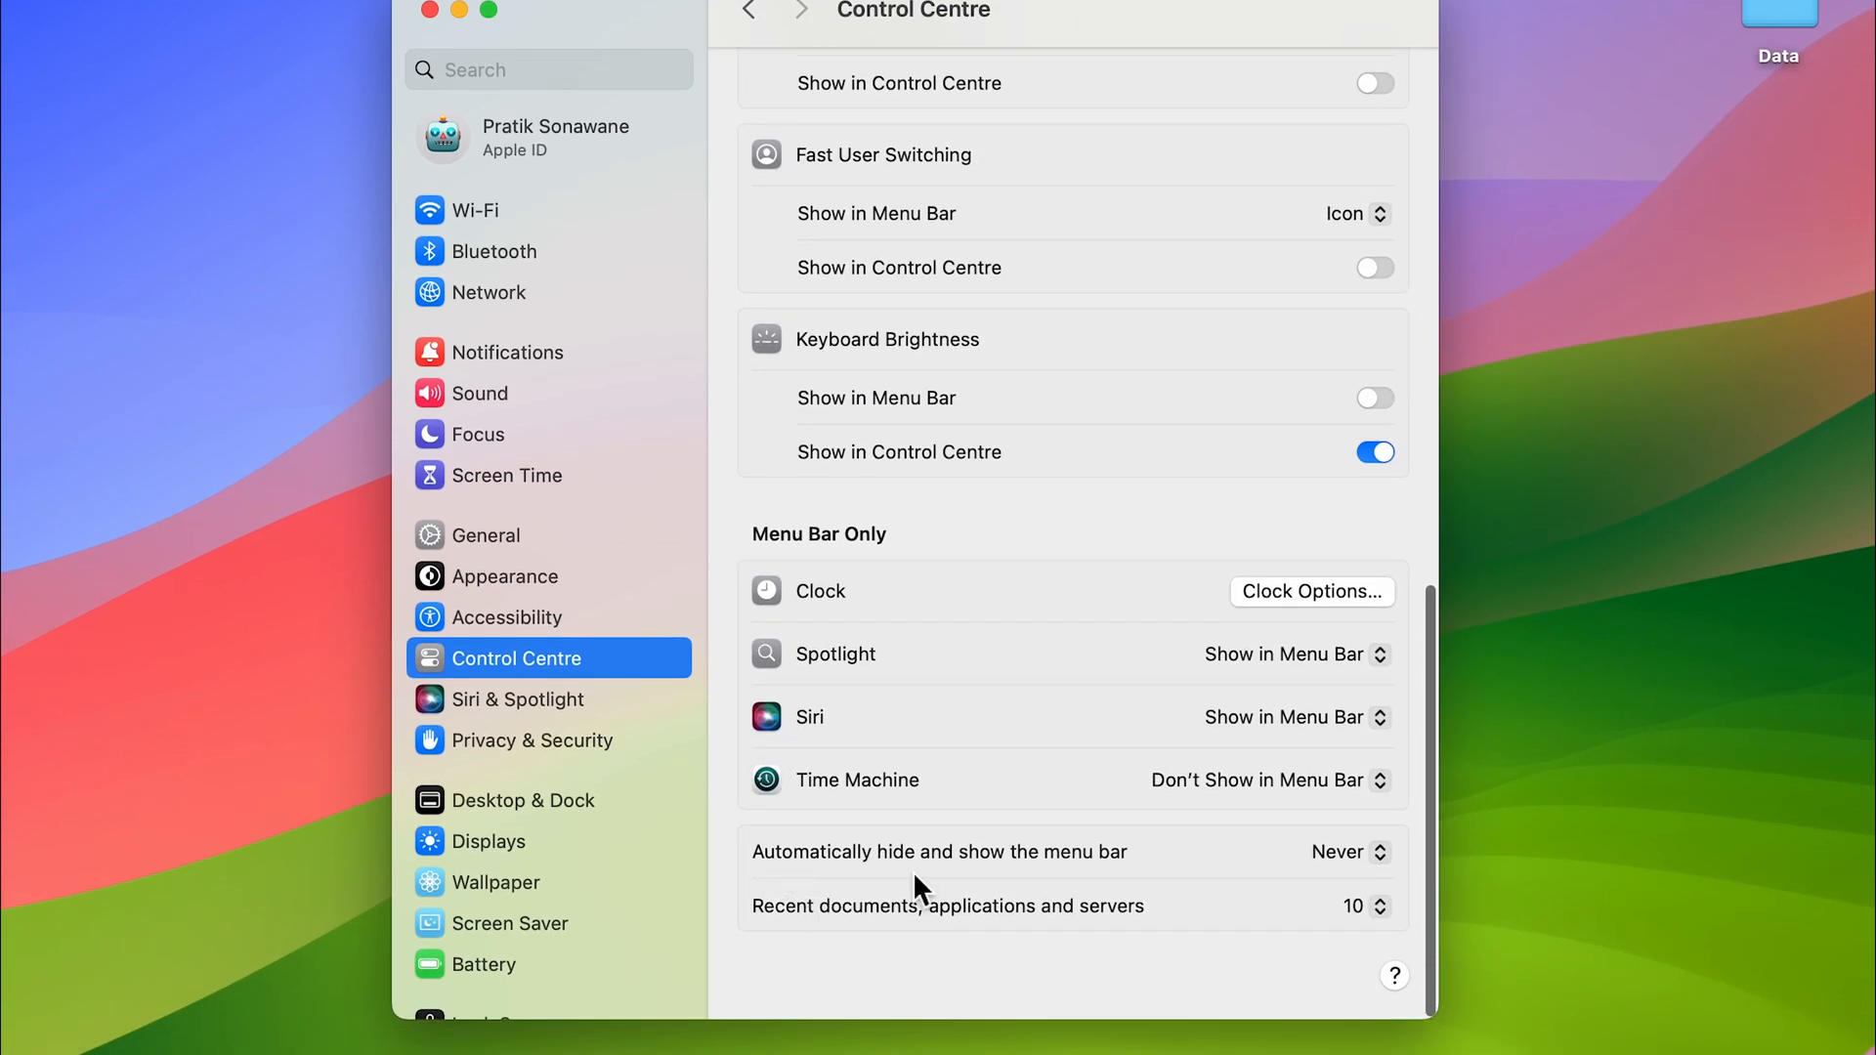
pyautogui.moveTo(1065, 868)
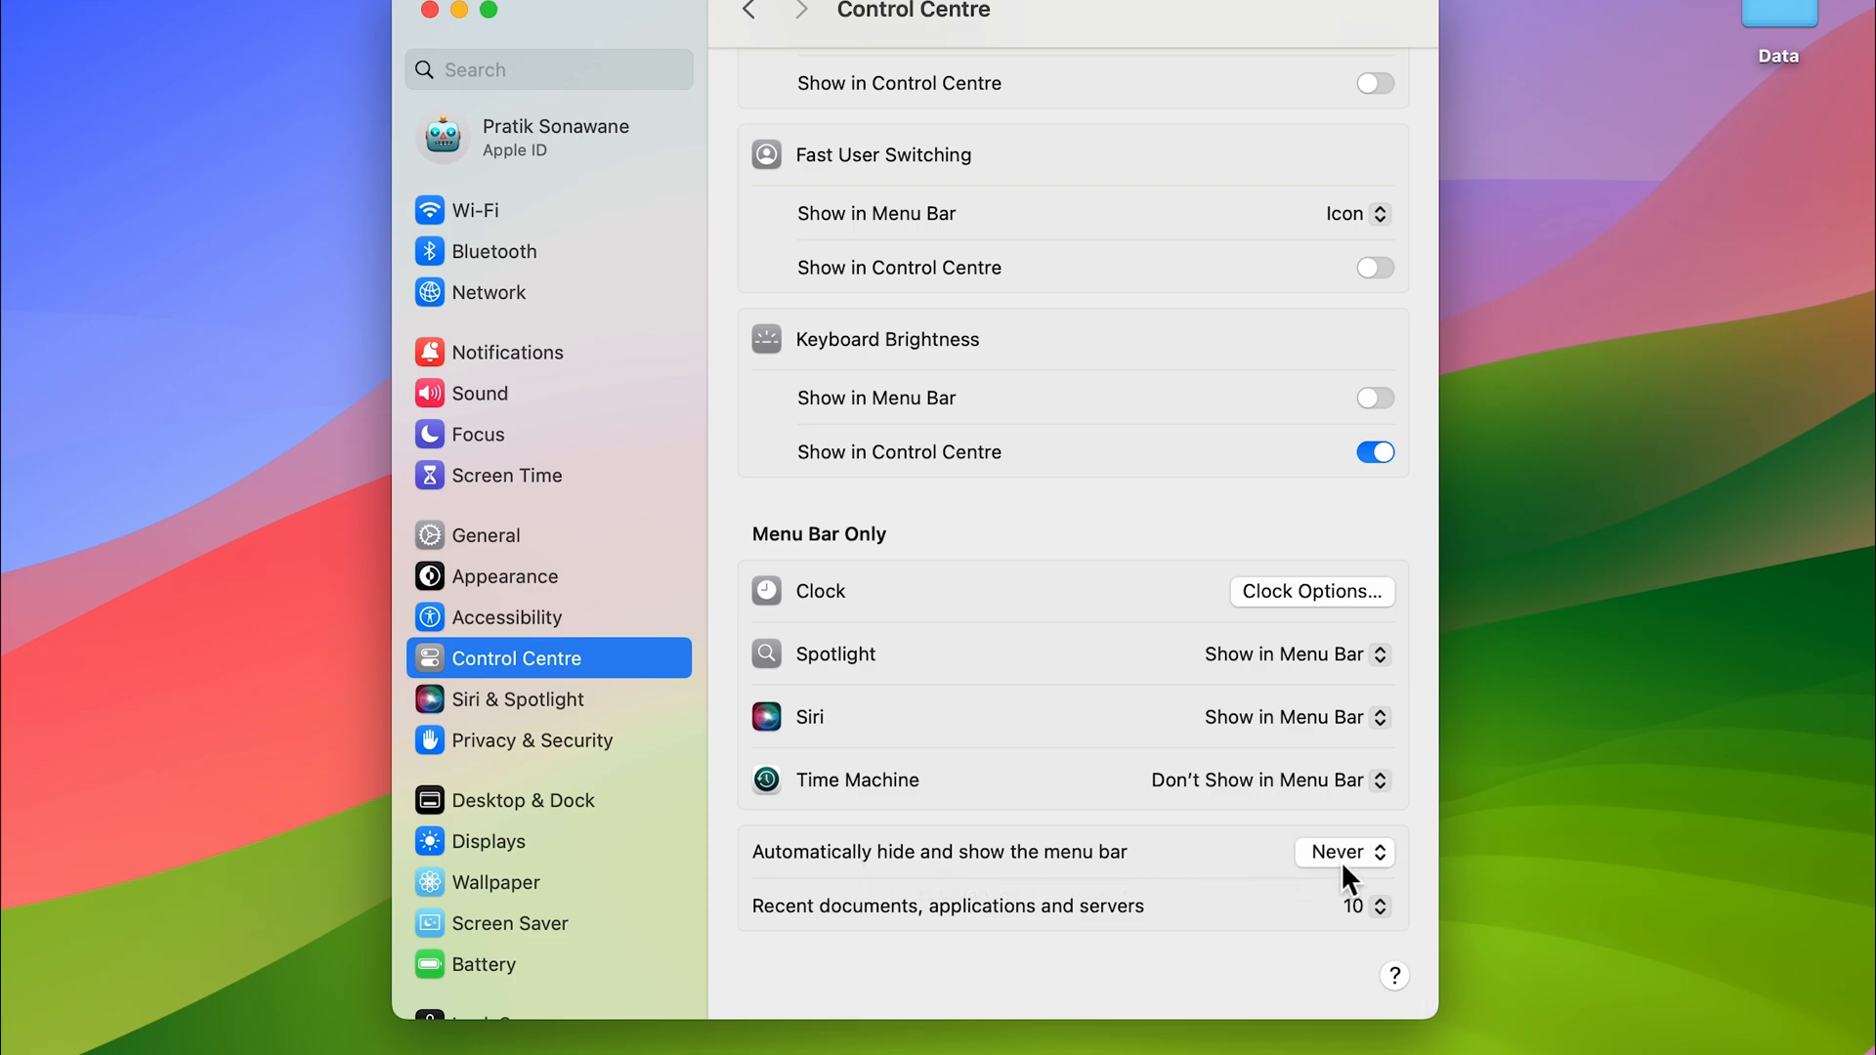
pyautogui.moveTo(1387, 870)
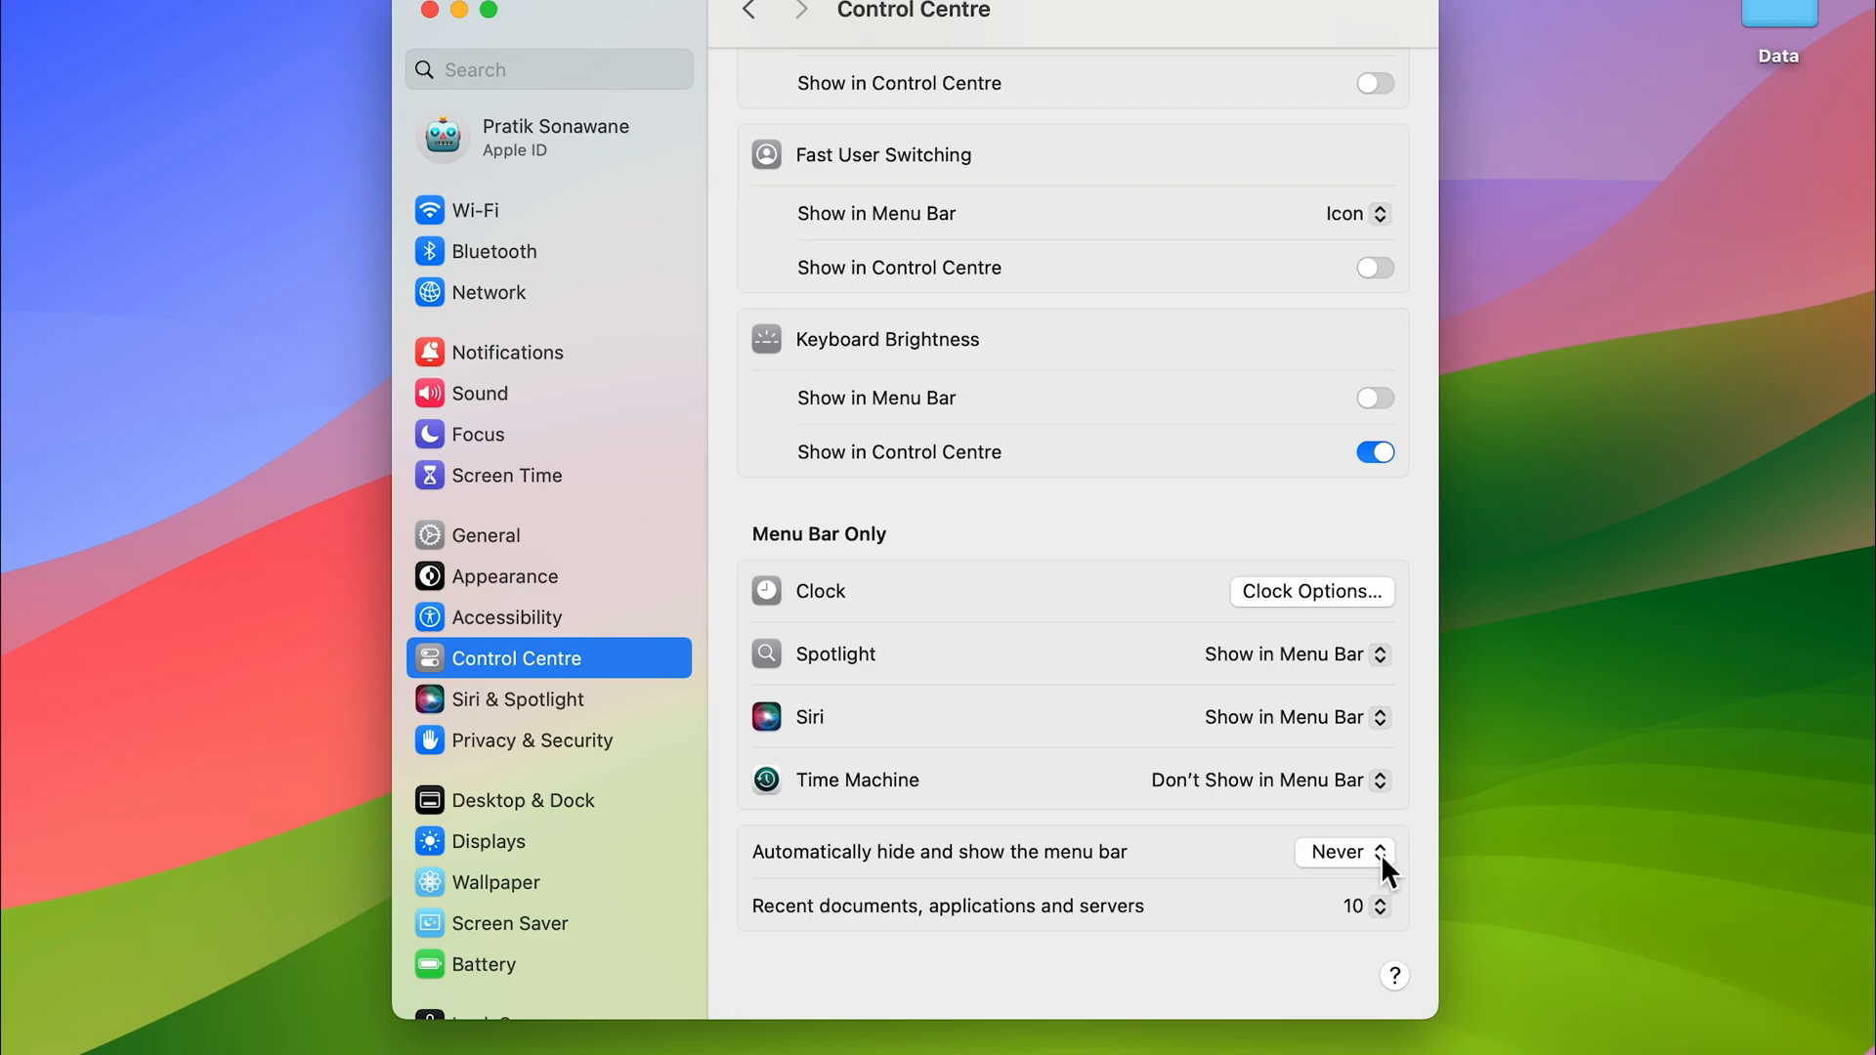
# Step: Set 'Automatically hide and show the menu bar' to Always
pyautogui.click(1344, 851)
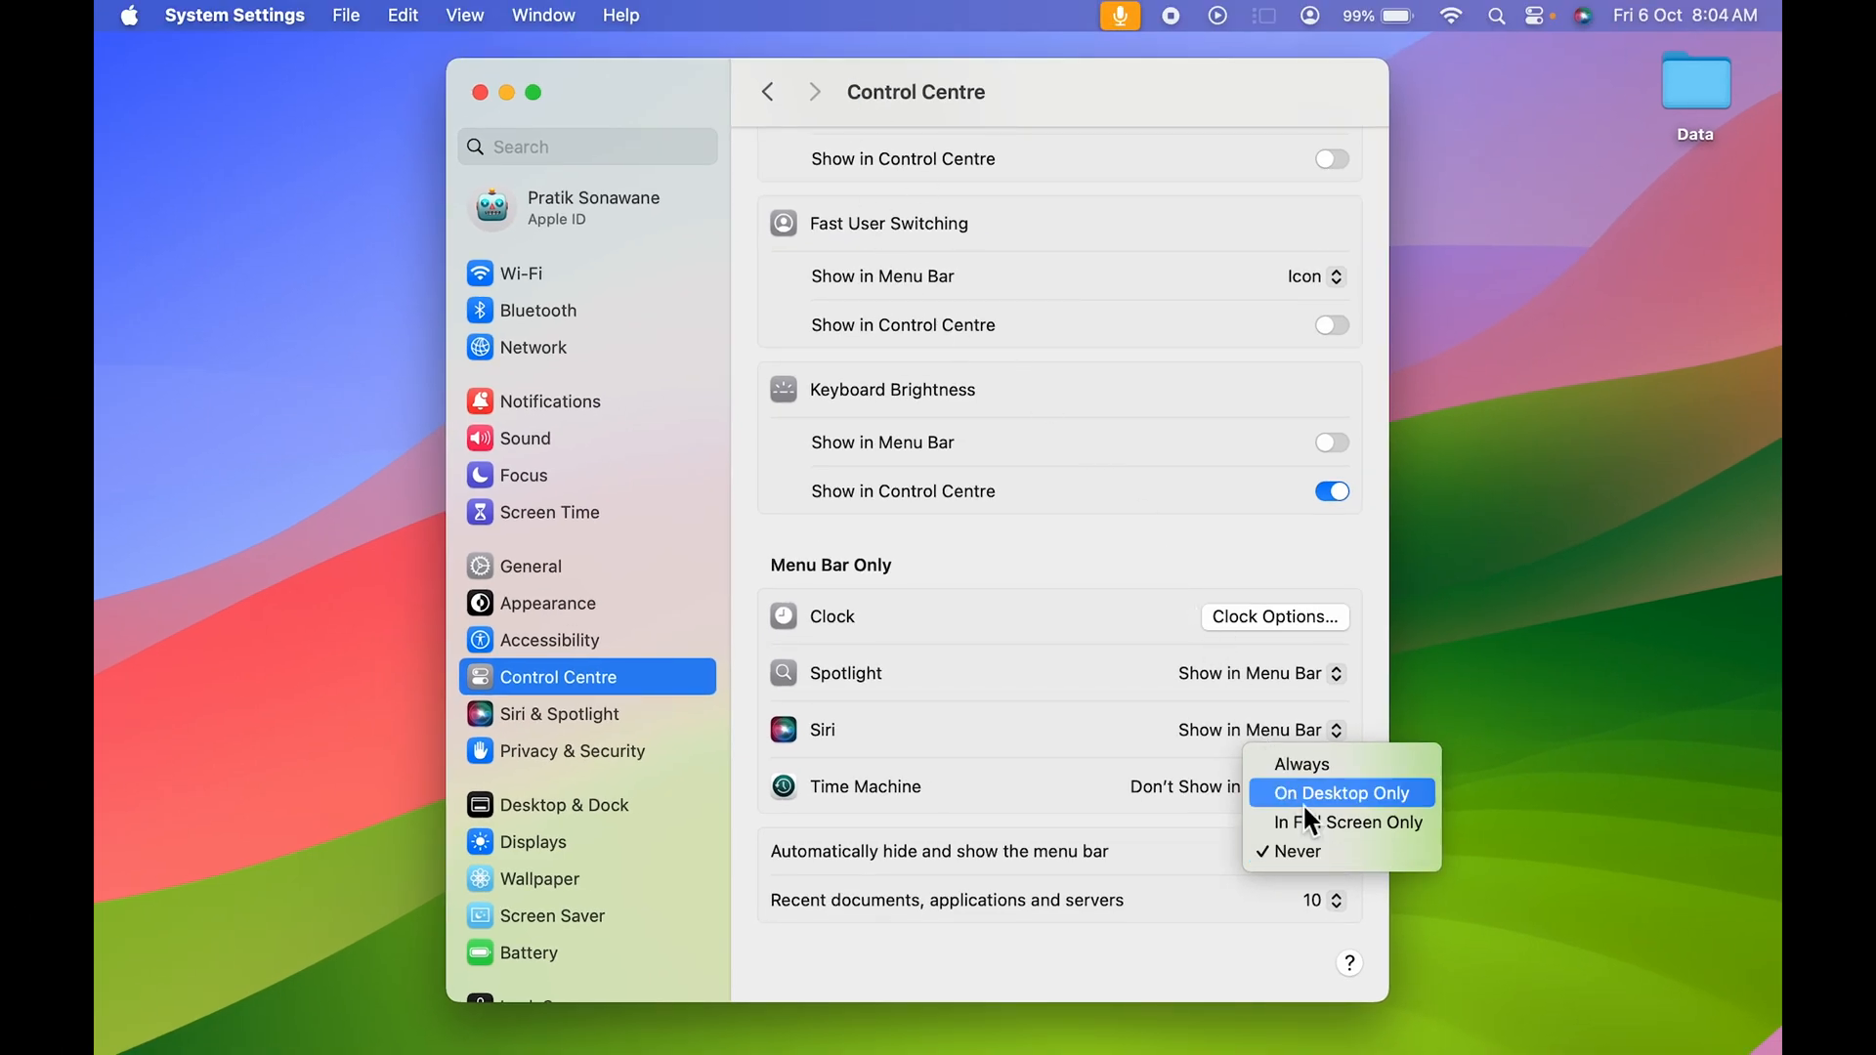
pyautogui.moveTo(1334, 766)
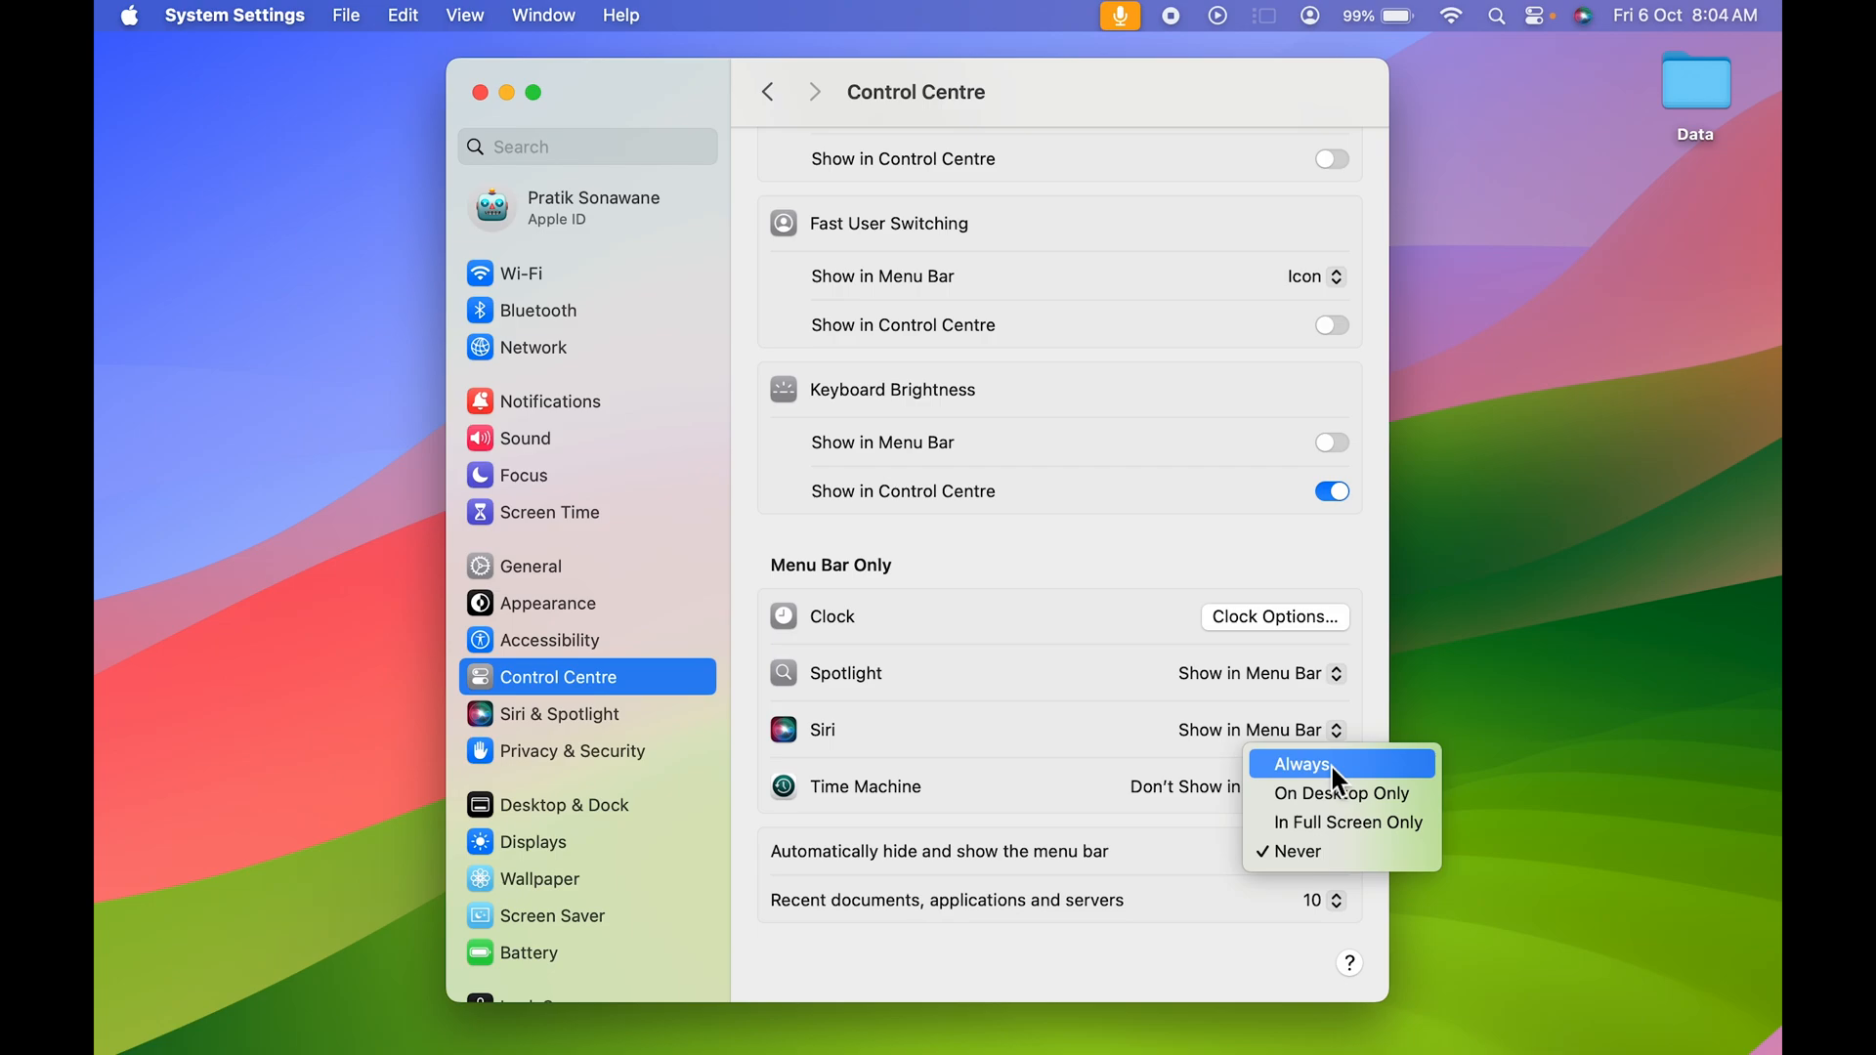
pyautogui.click(1301, 763)
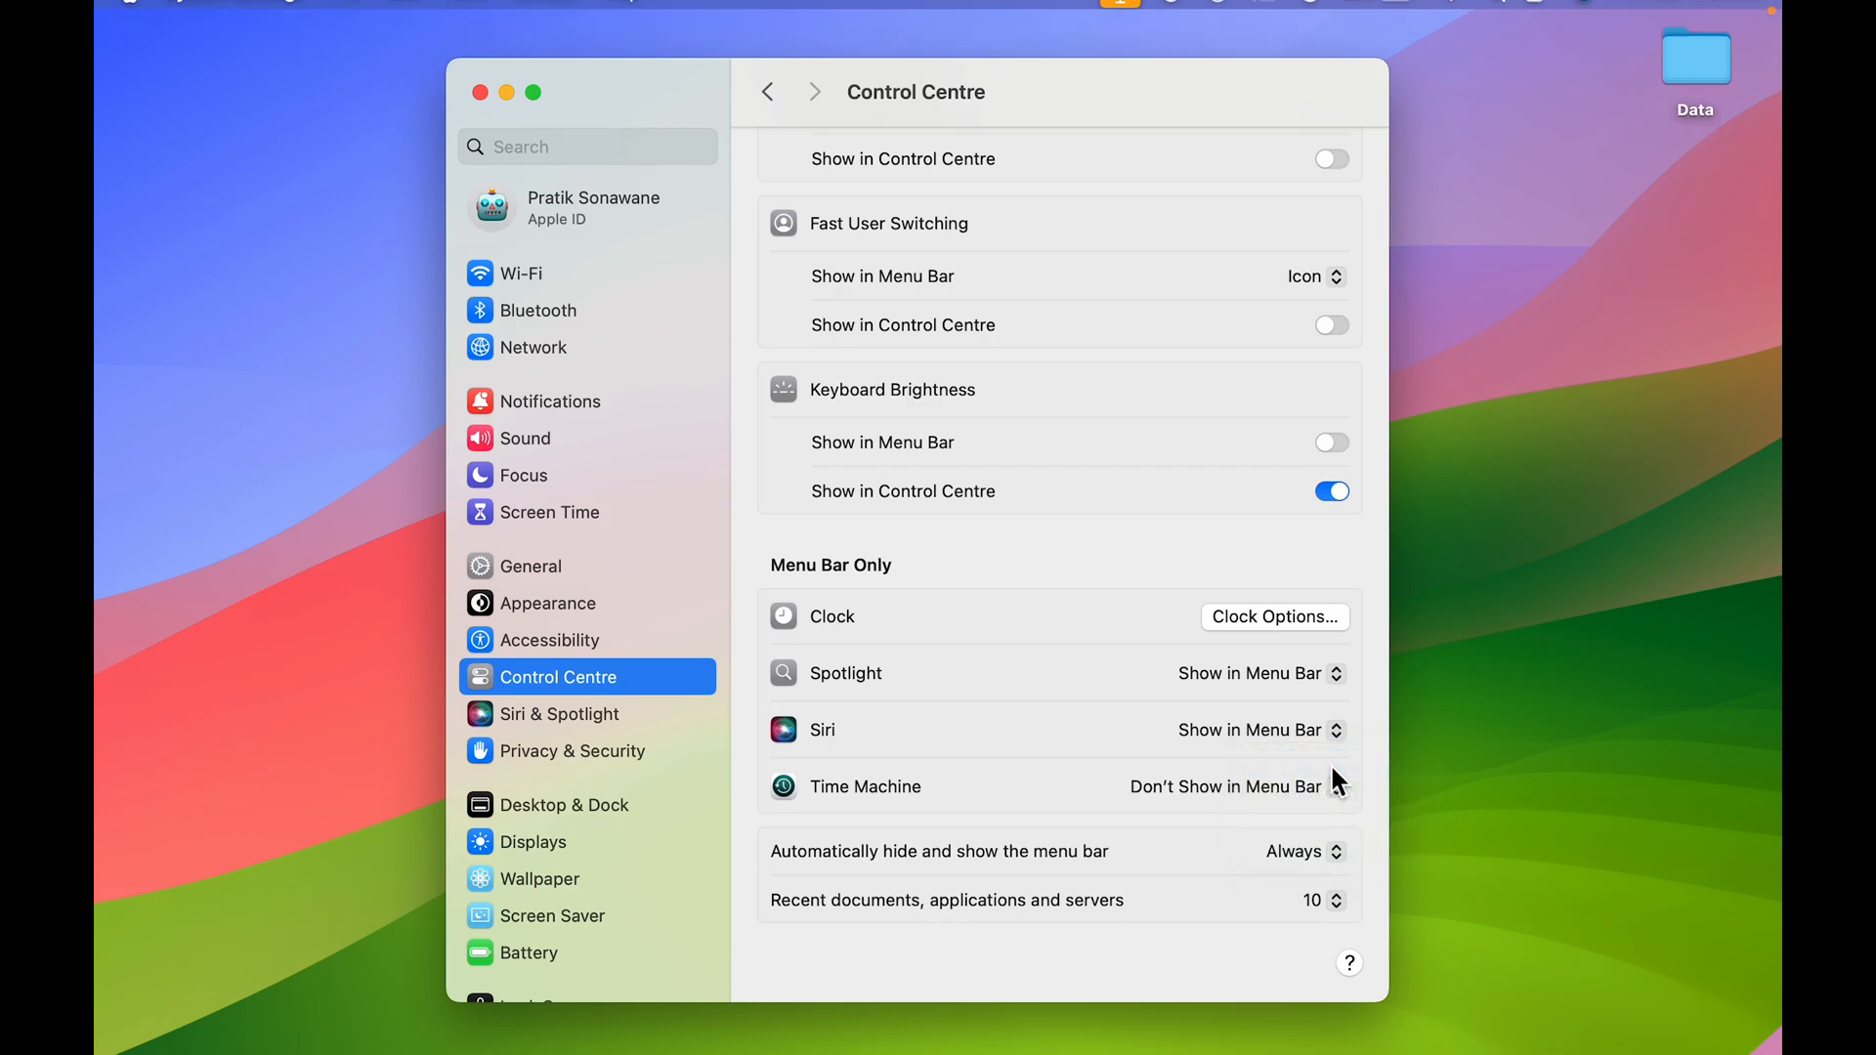
pyautogui.moveTo(987, 68)
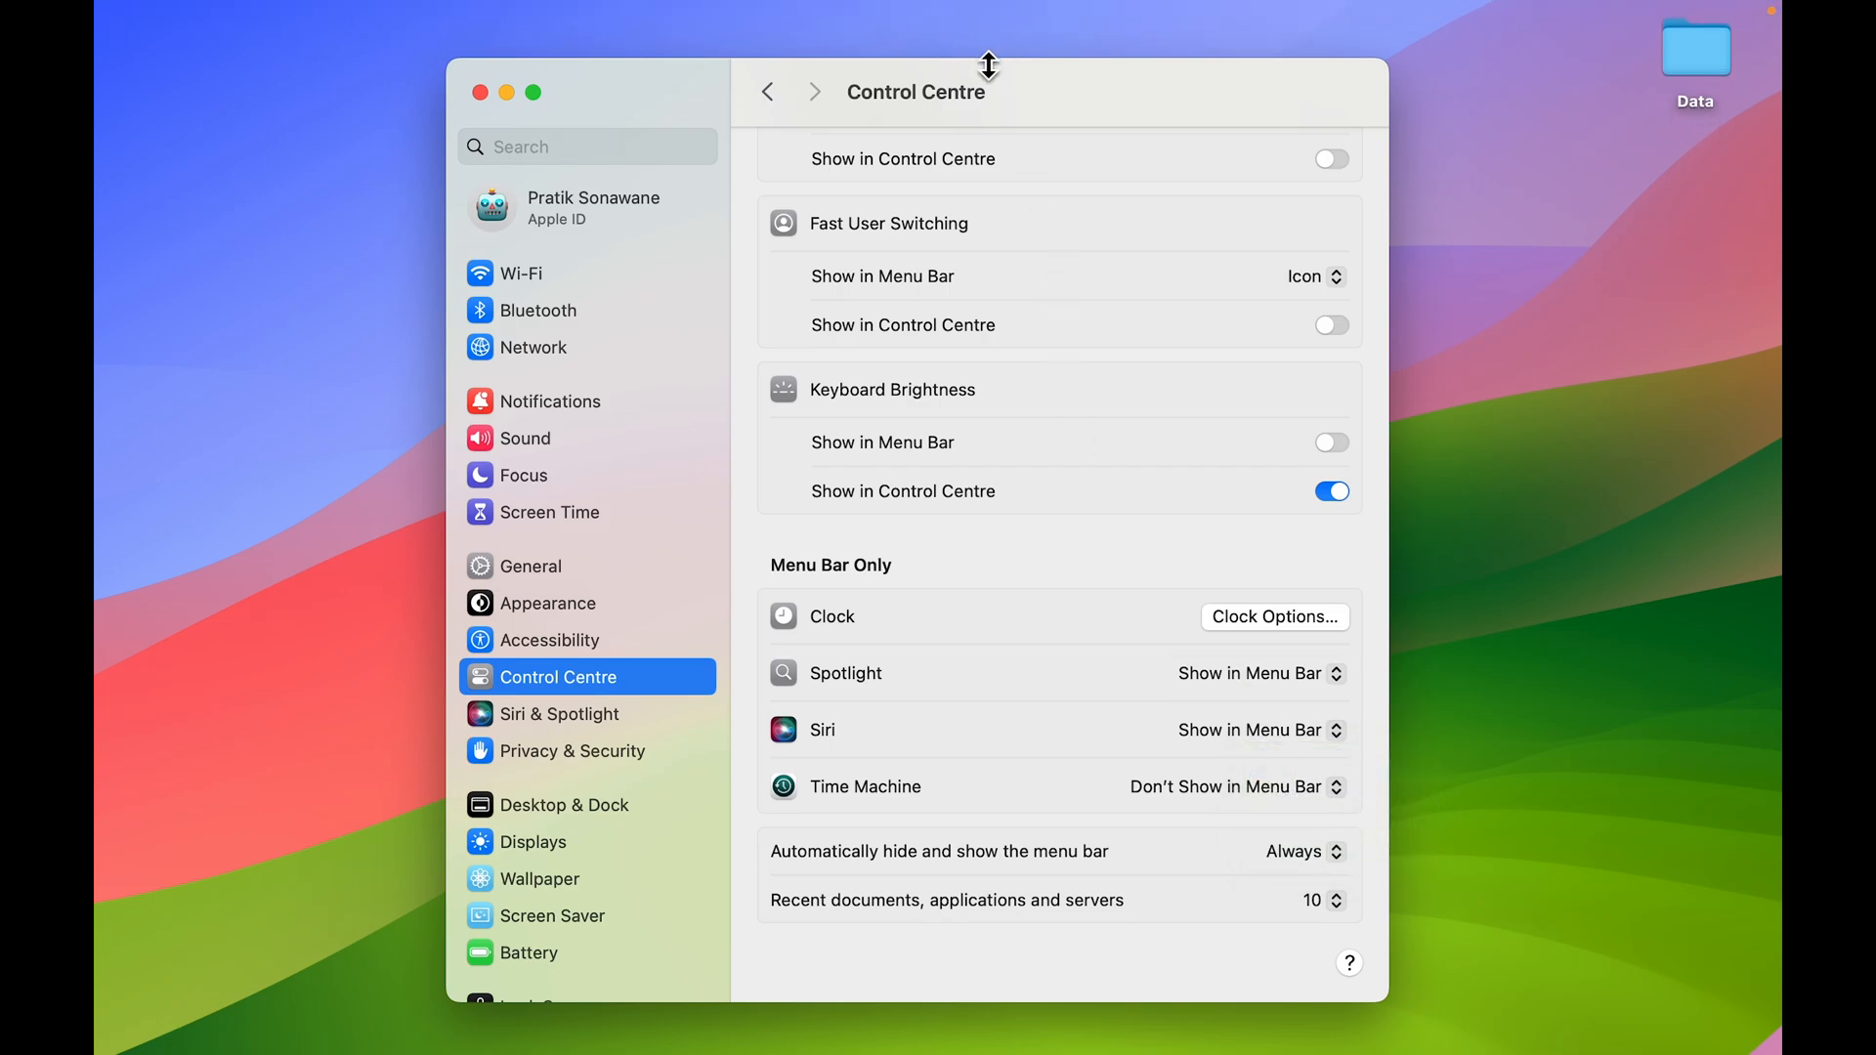
pyautogui.moveTo(1130, 331)
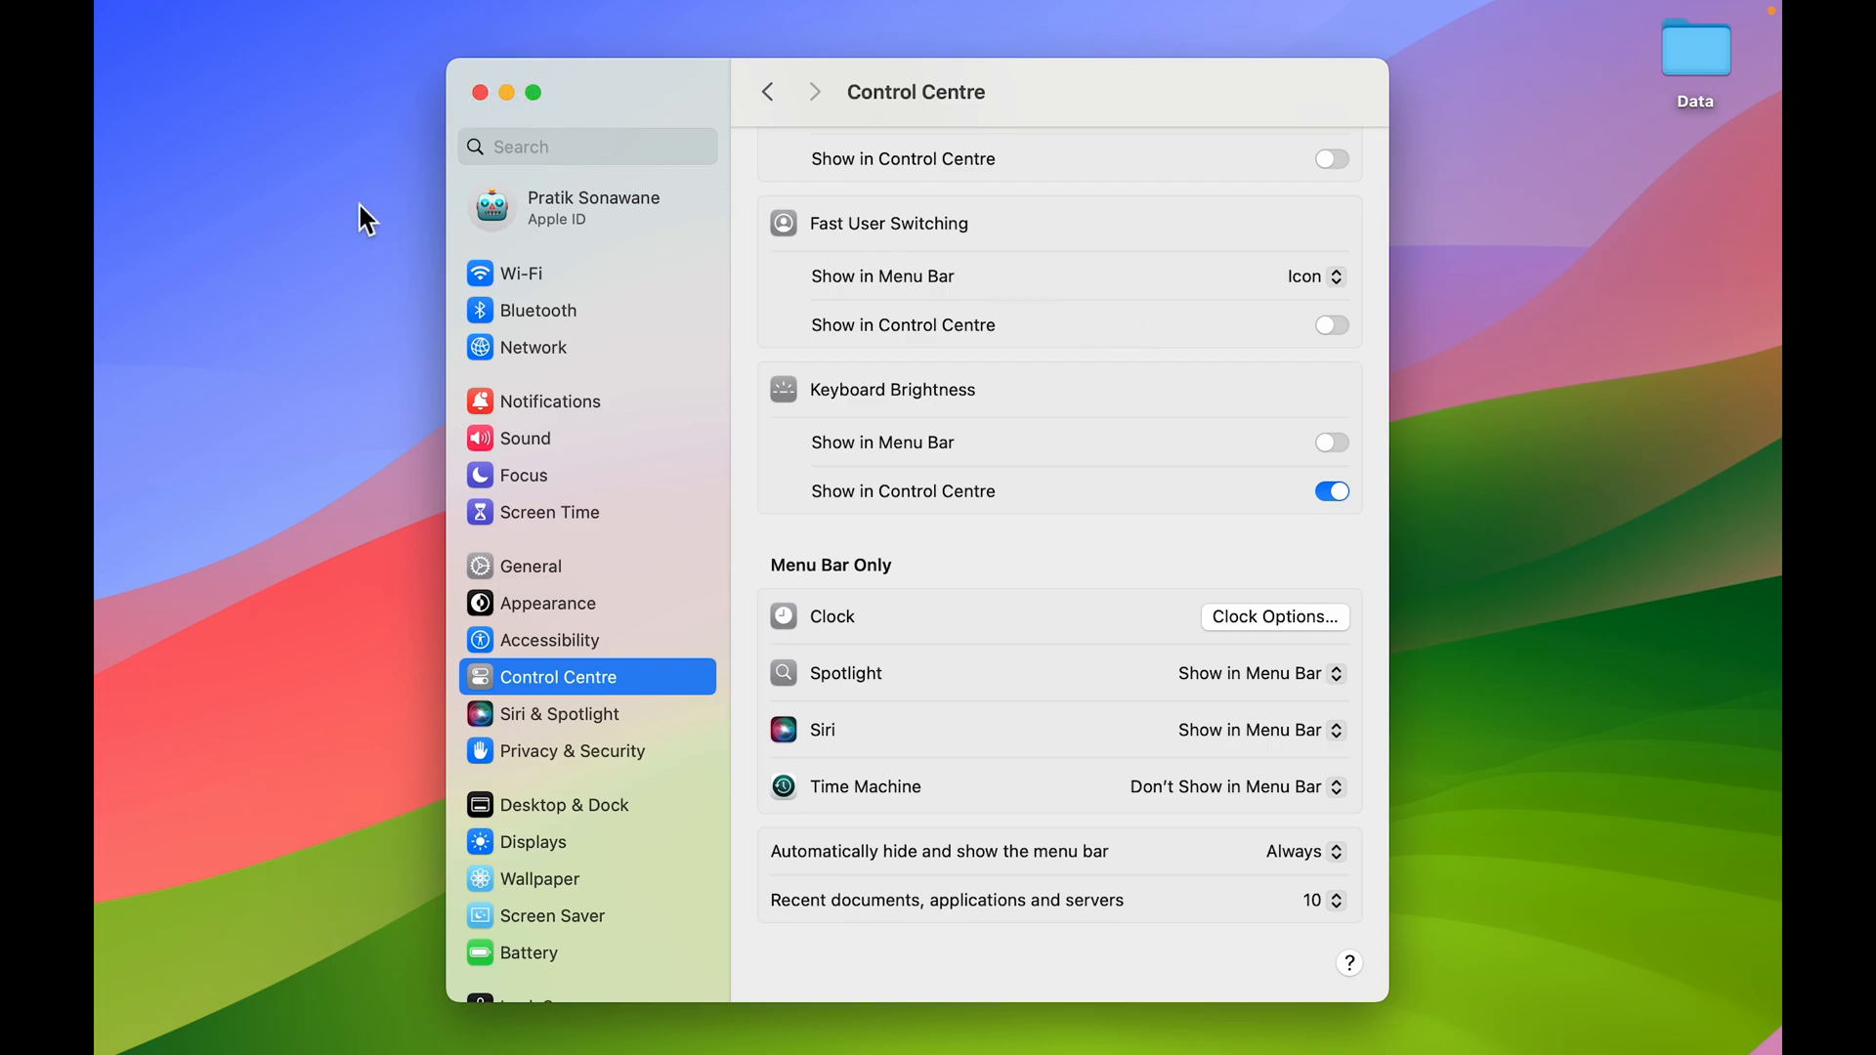
pyautogui.moveTo(337, 283)
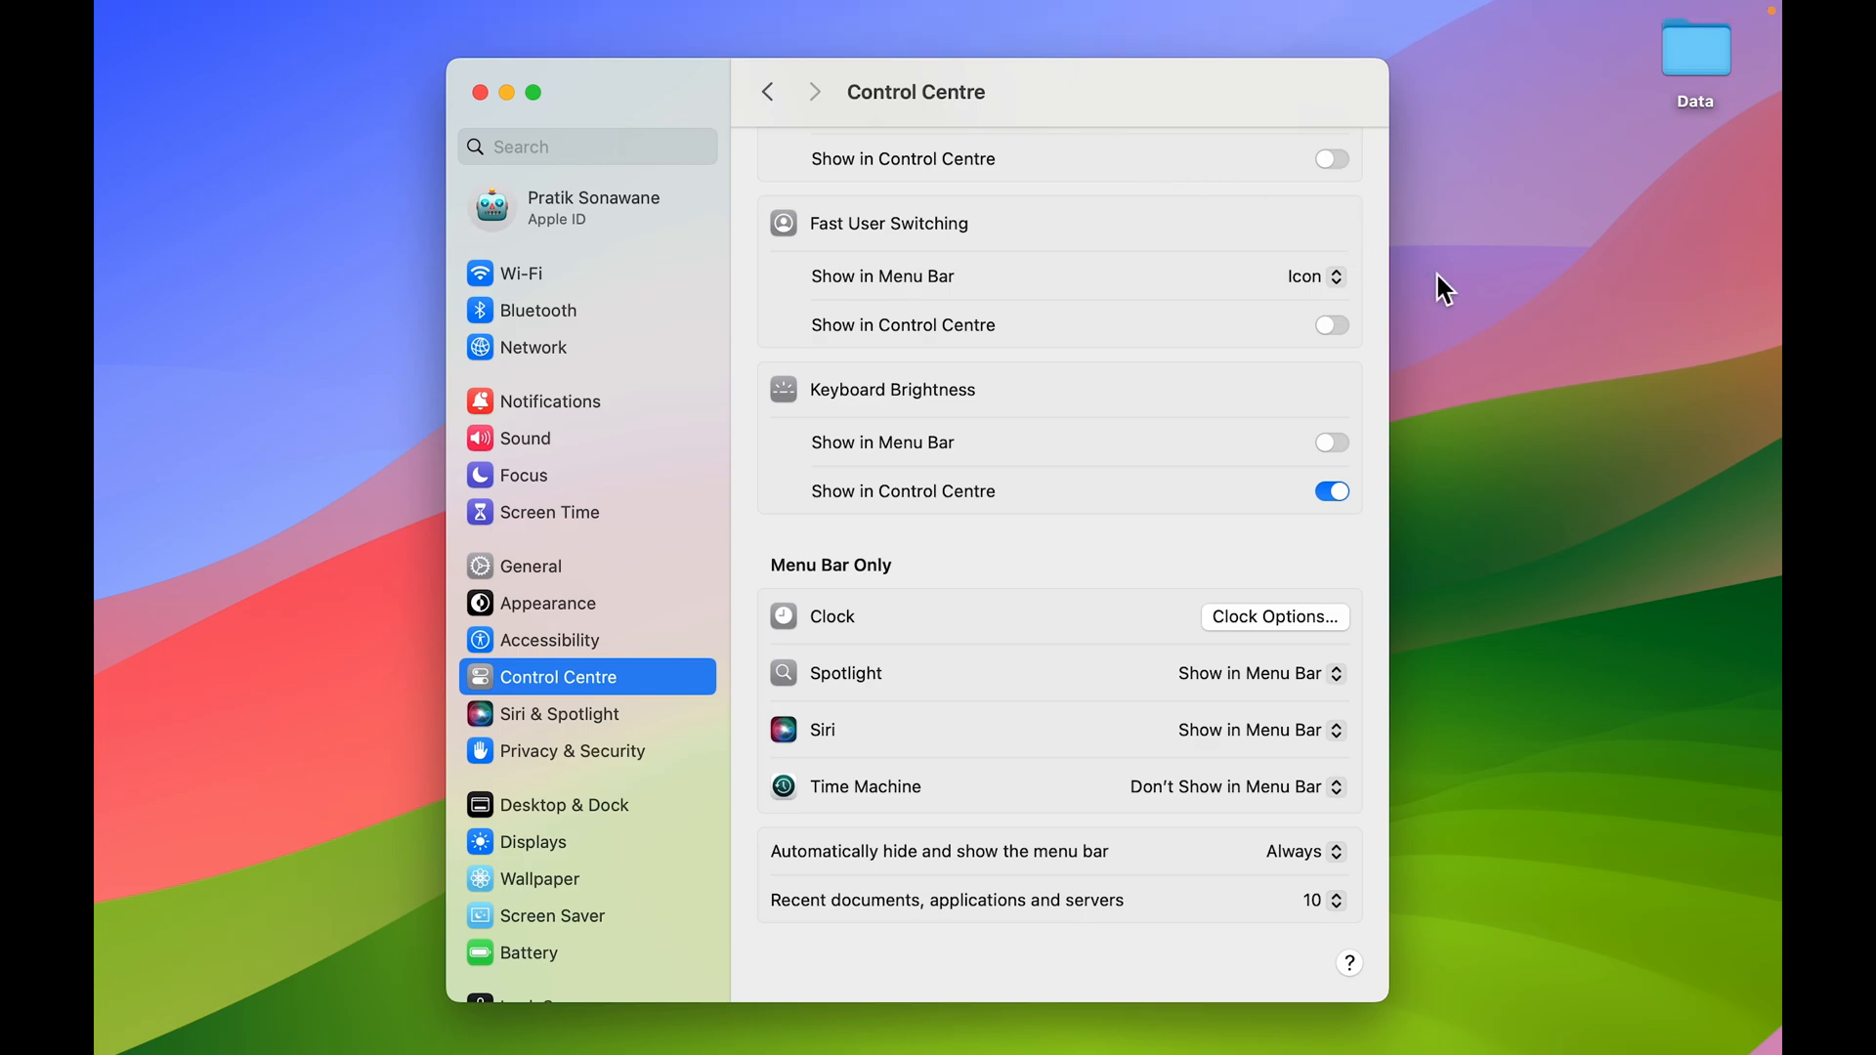
pyautogui.moveTo(1572, 420)
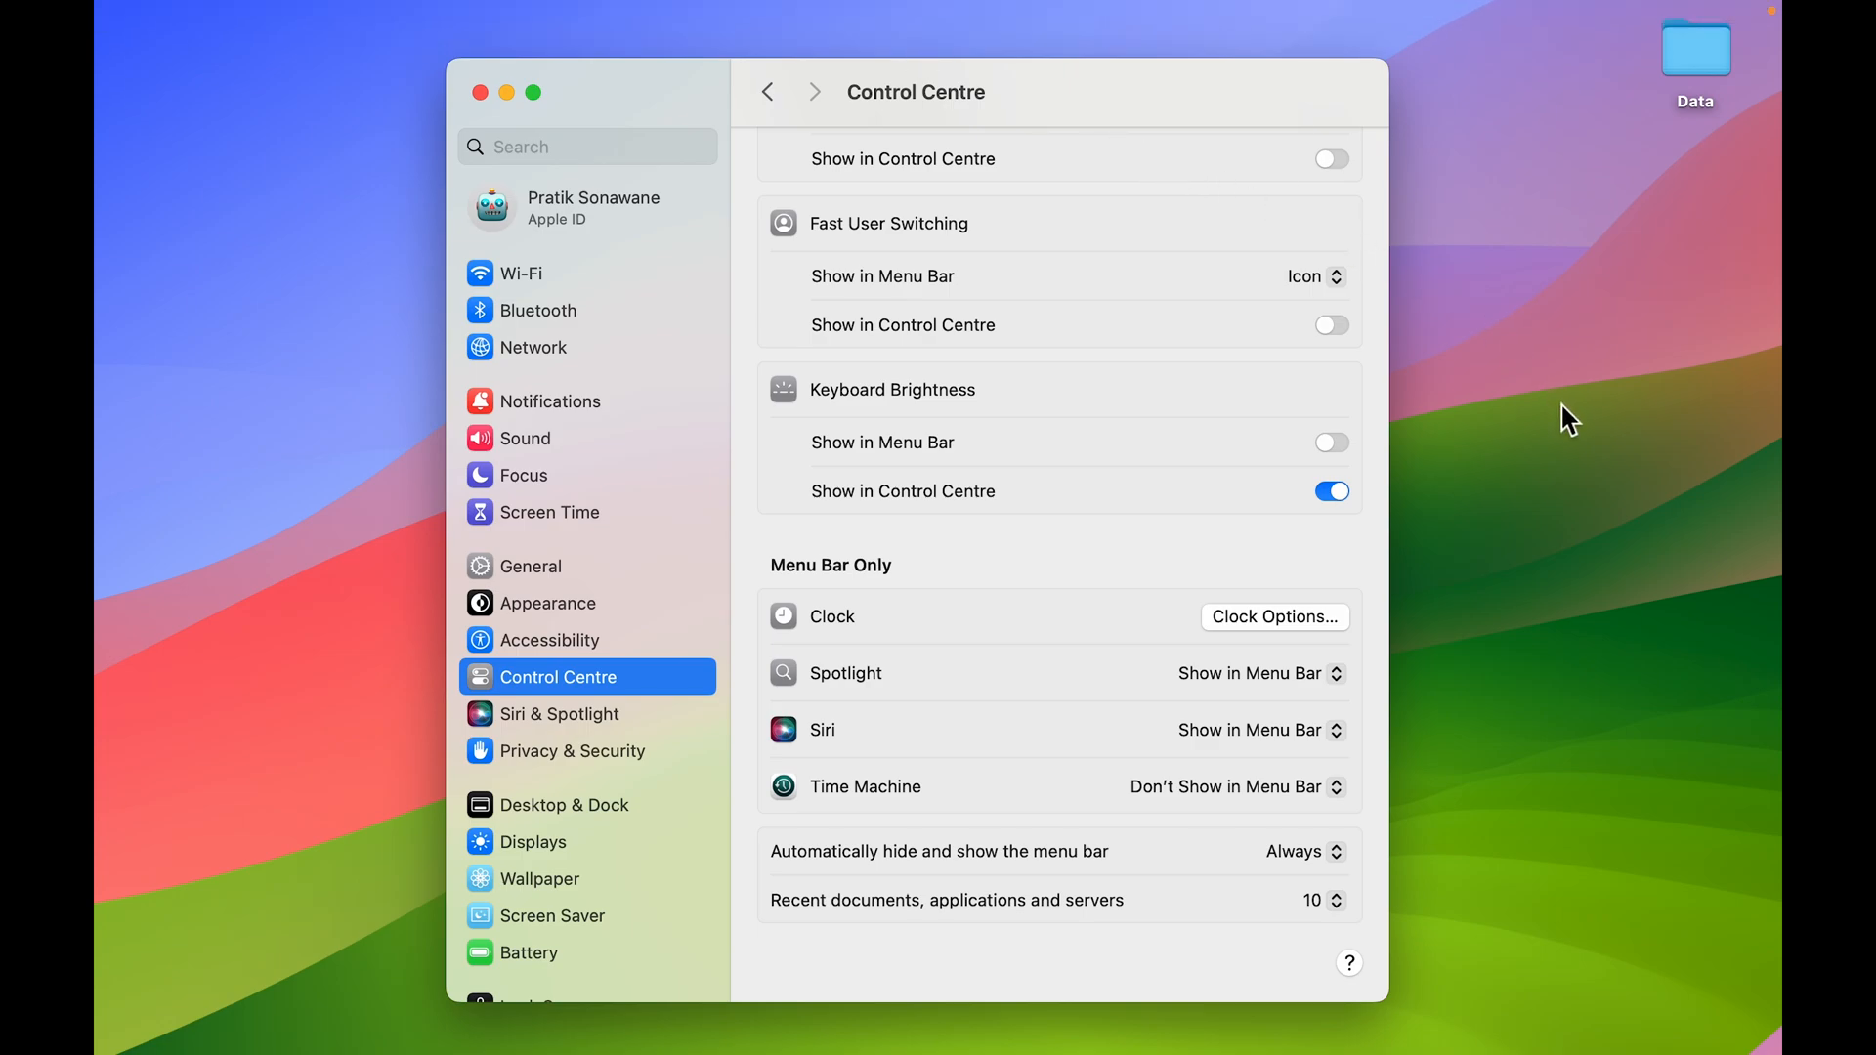
# Step: Switch menu bar auto-hide to Never, search 'menu', restore Always, and minimise the window
pyautogui.click(1301, 851)
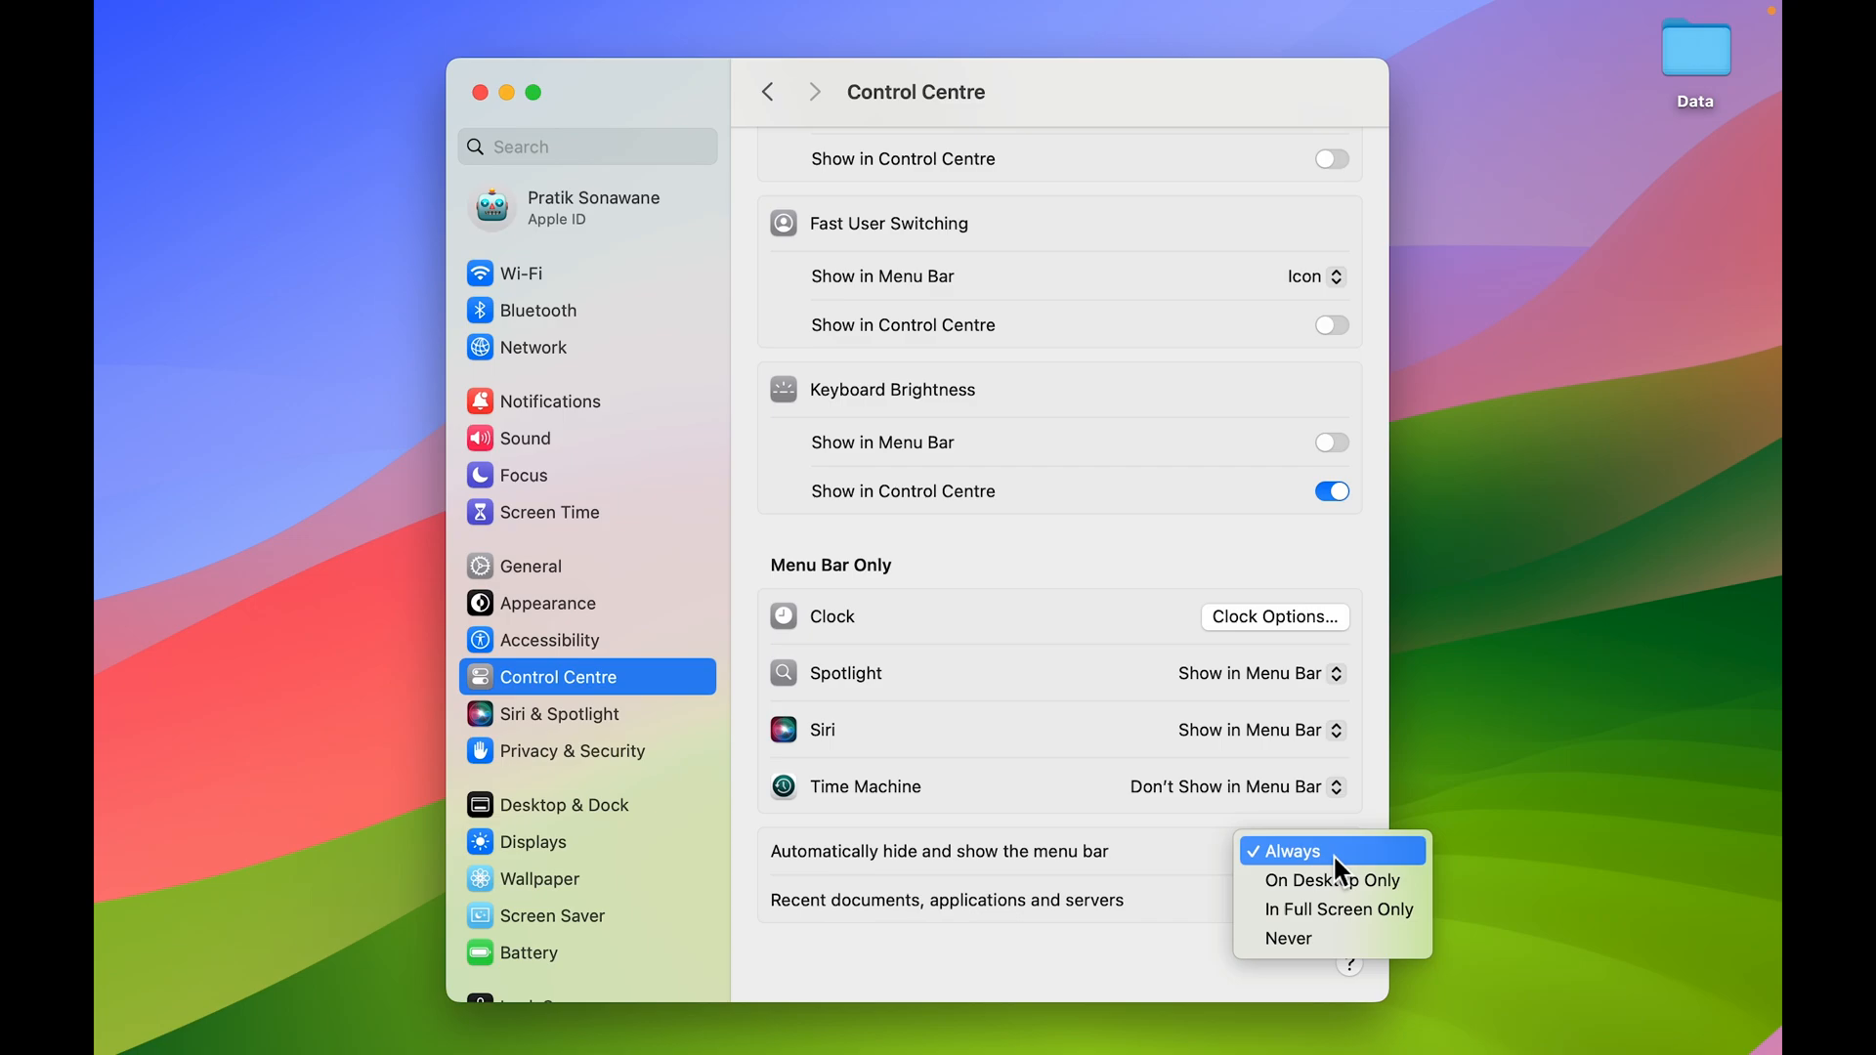
pyautogui.click(1288, 938)
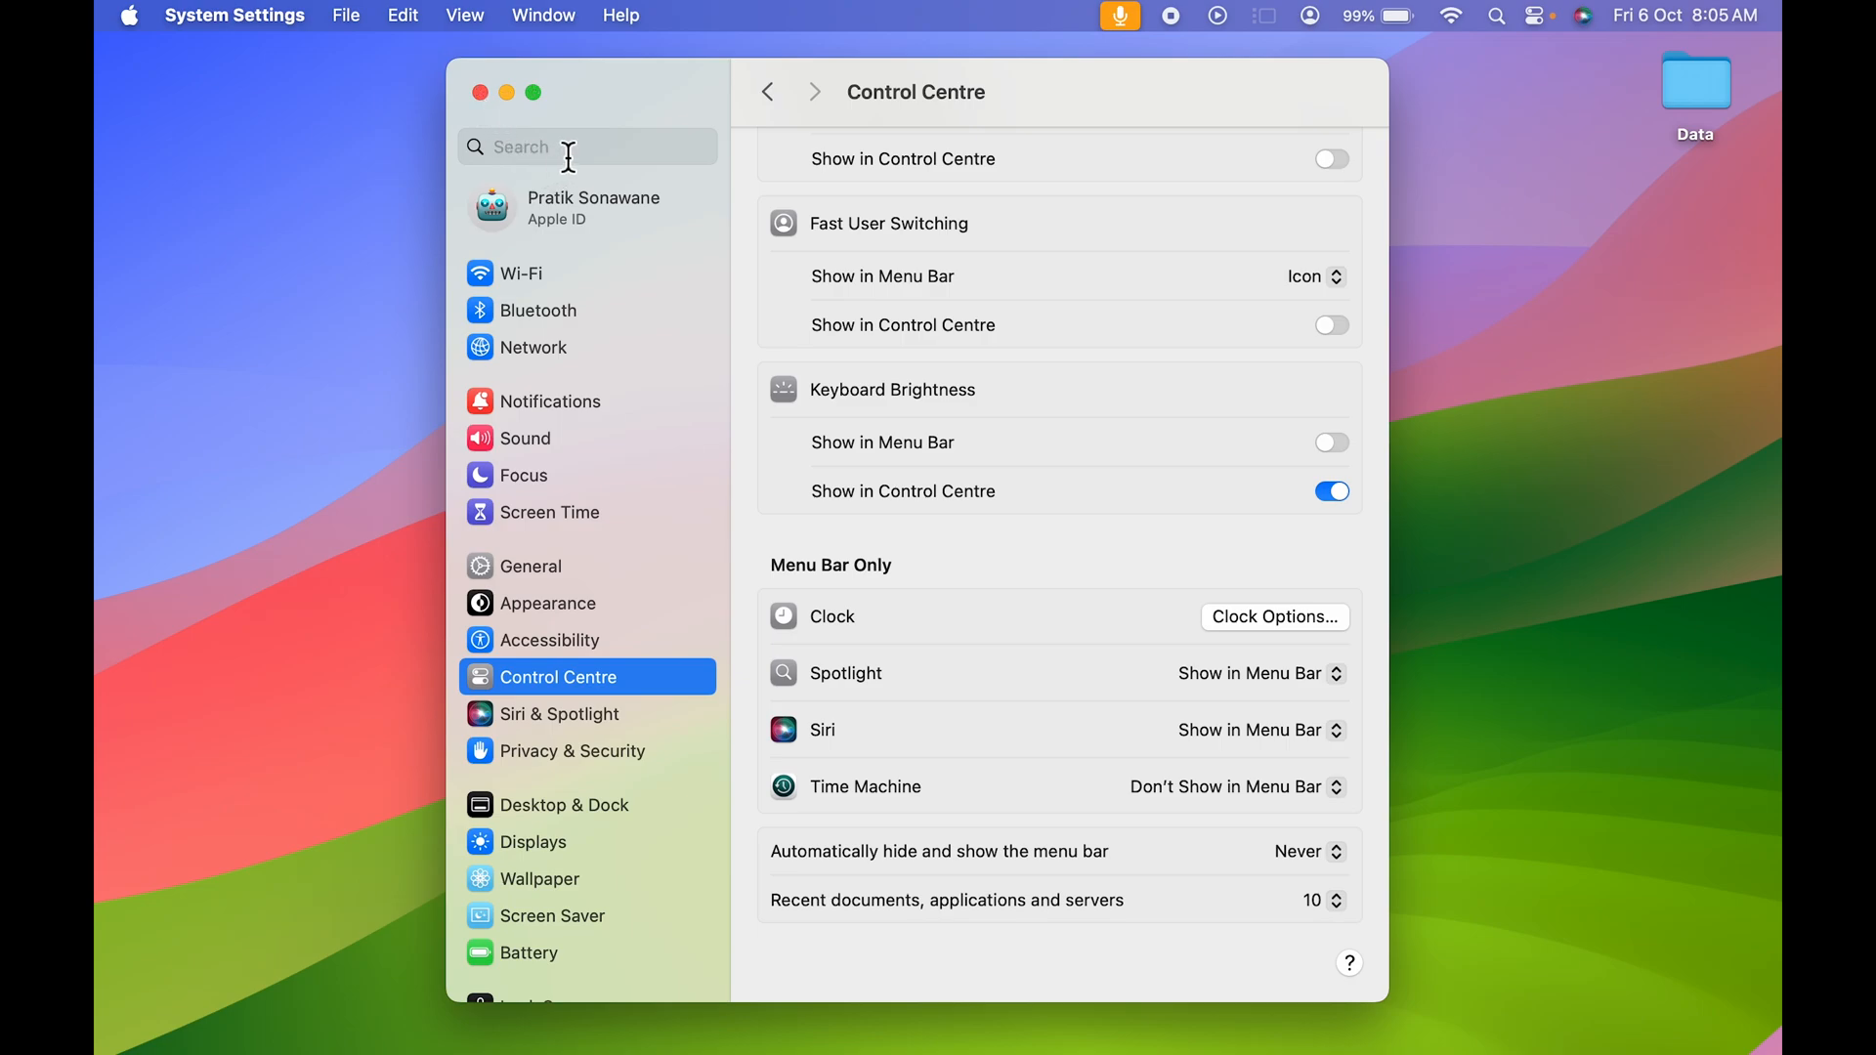
pyautogui.click(586, 146)
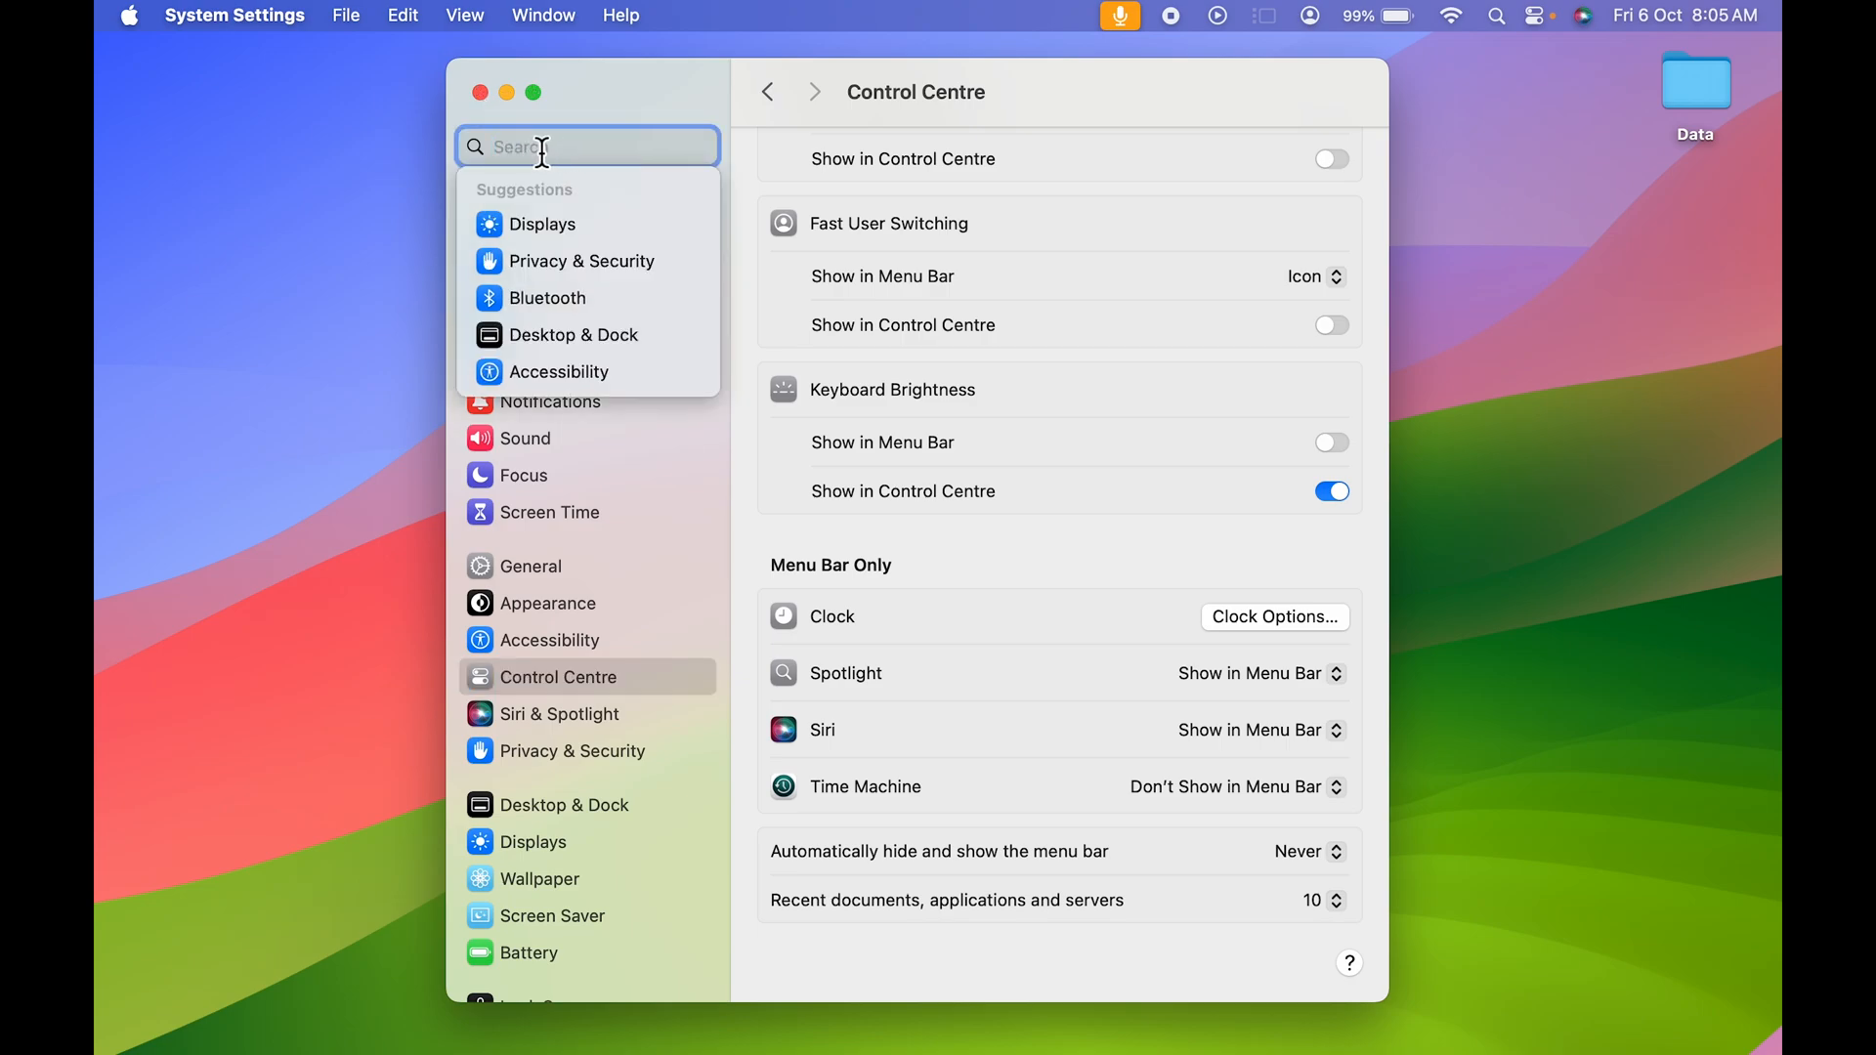
pyautogui.write('menu')
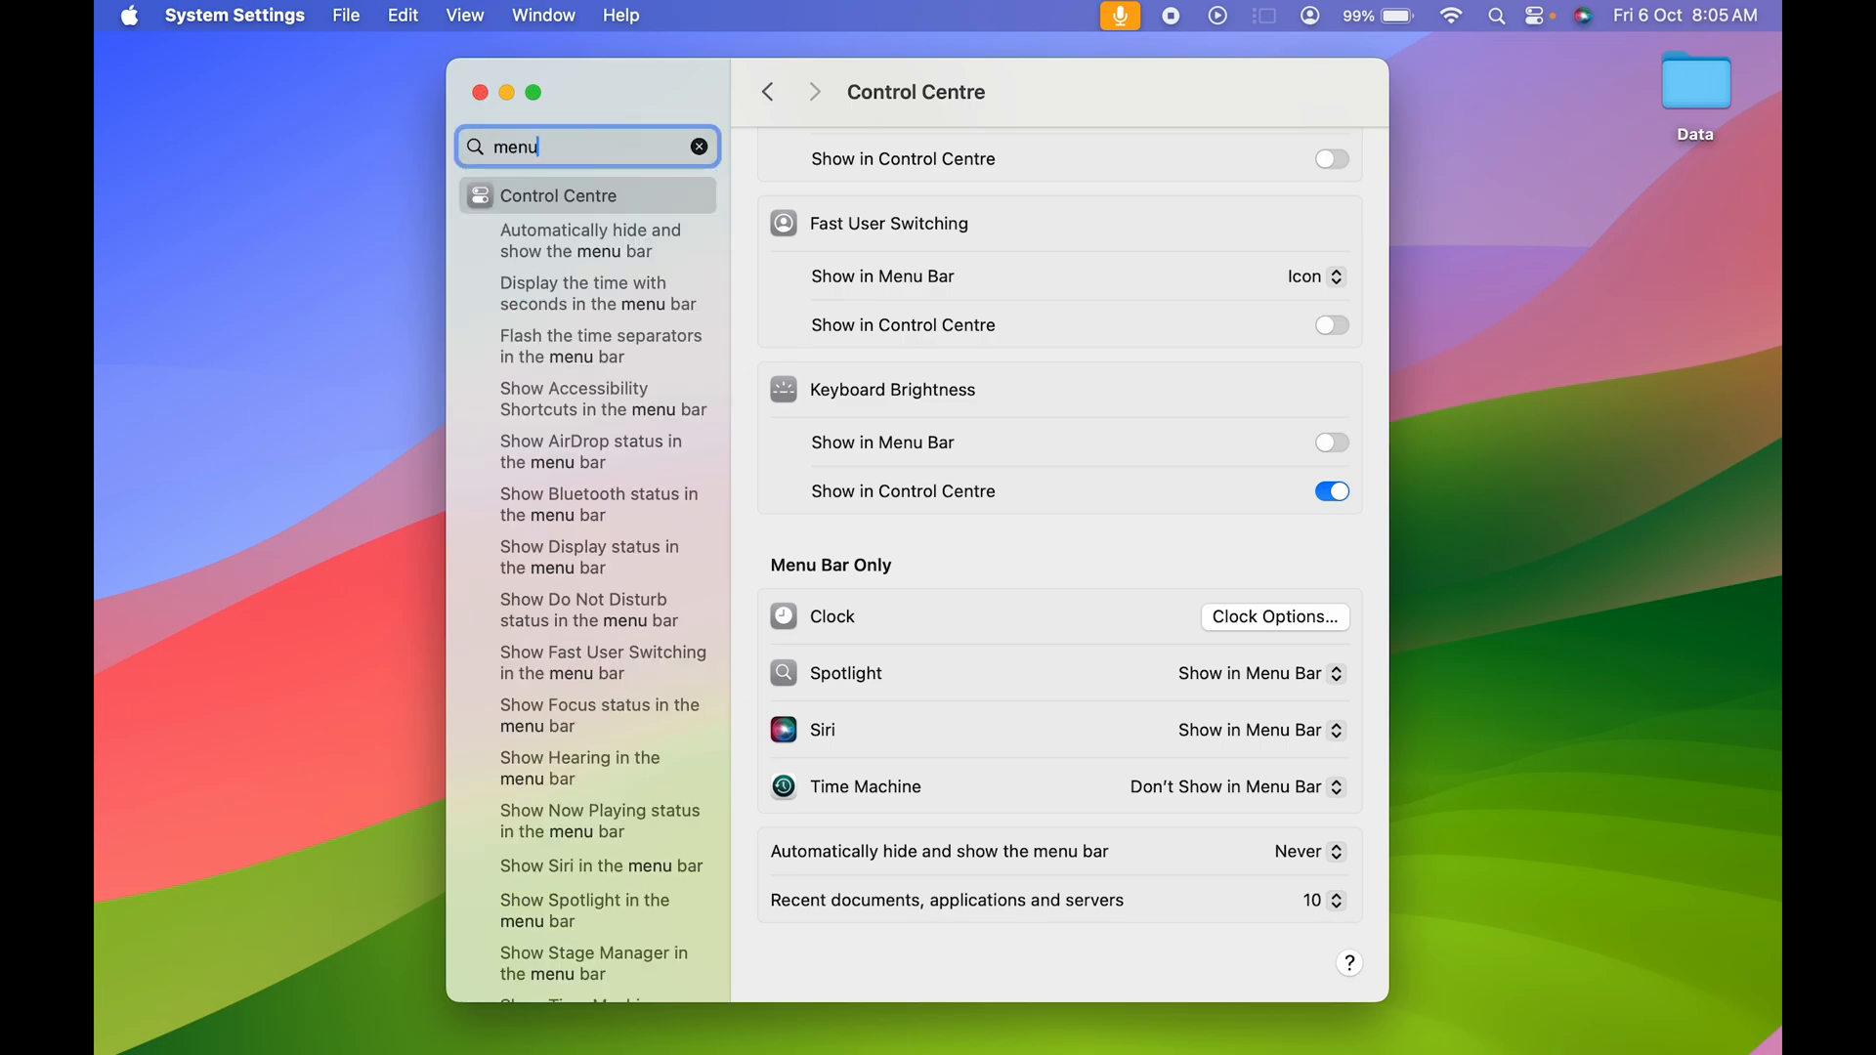
pyautogui.moveTo(530, 249)
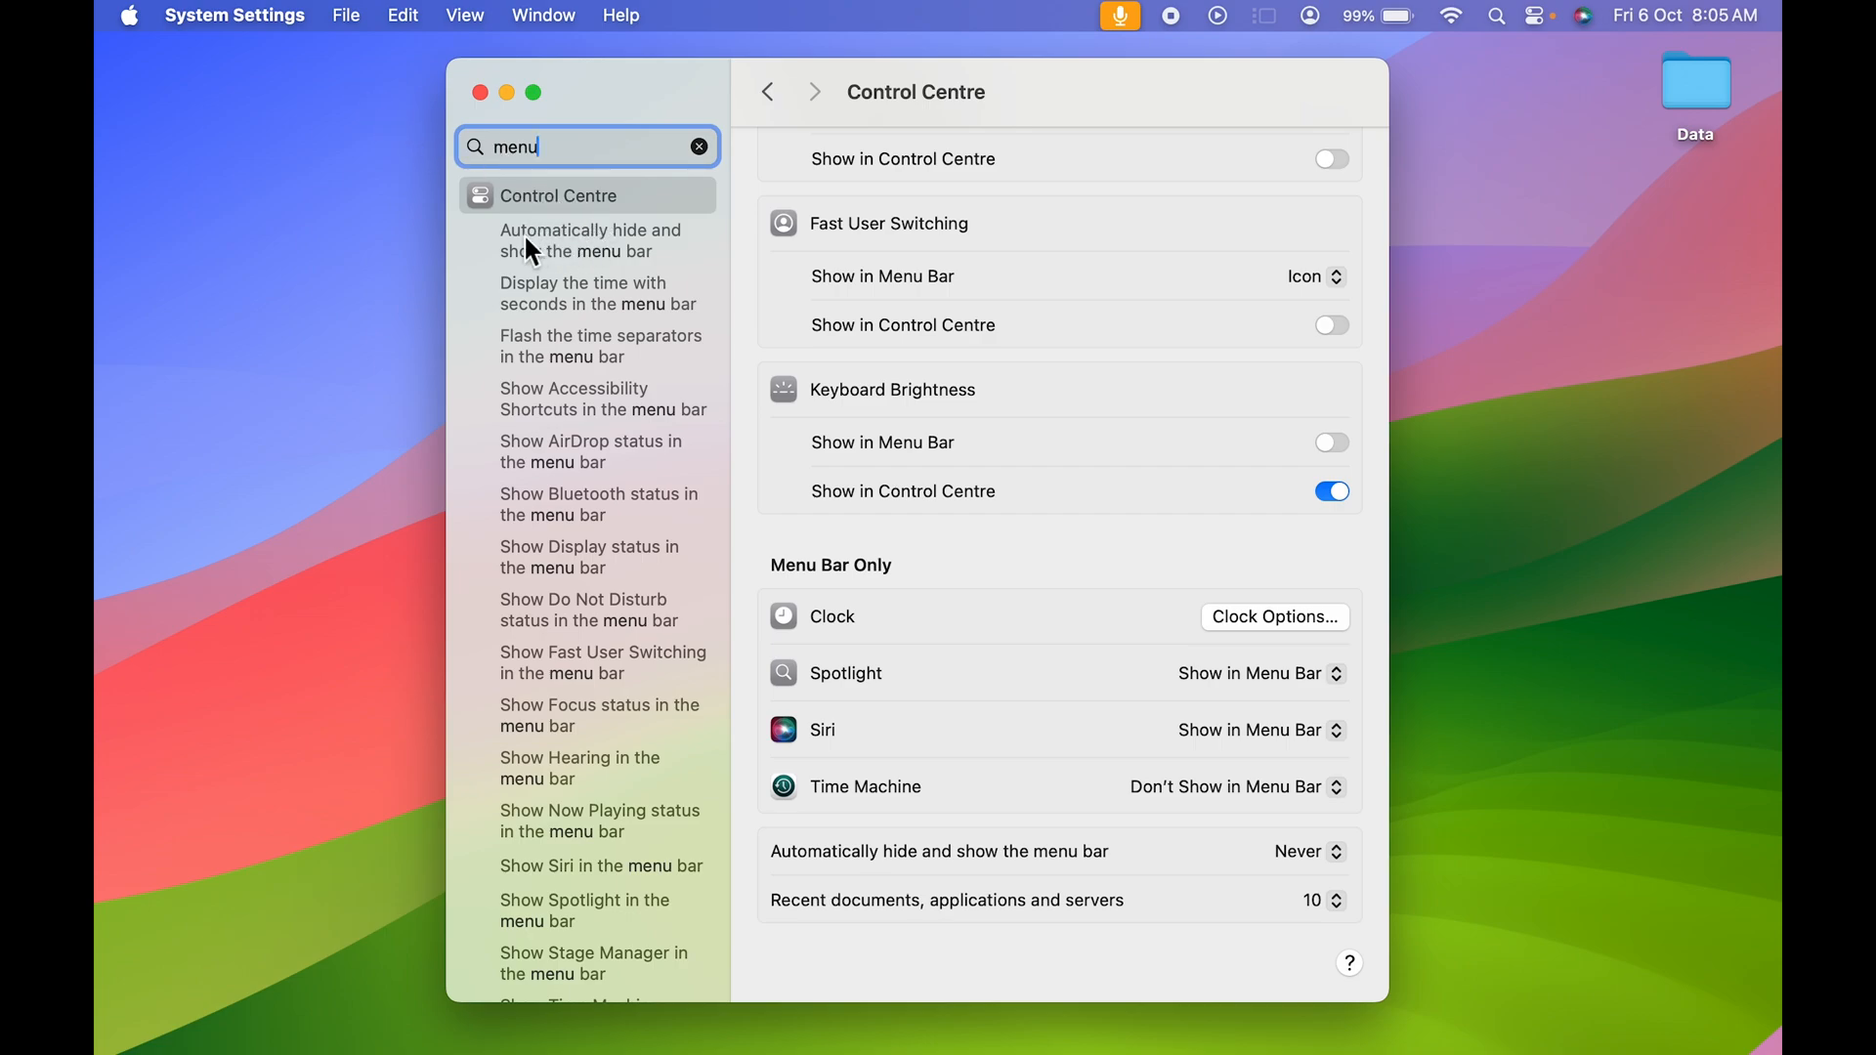
pyautogui.moveTo(601, 254)
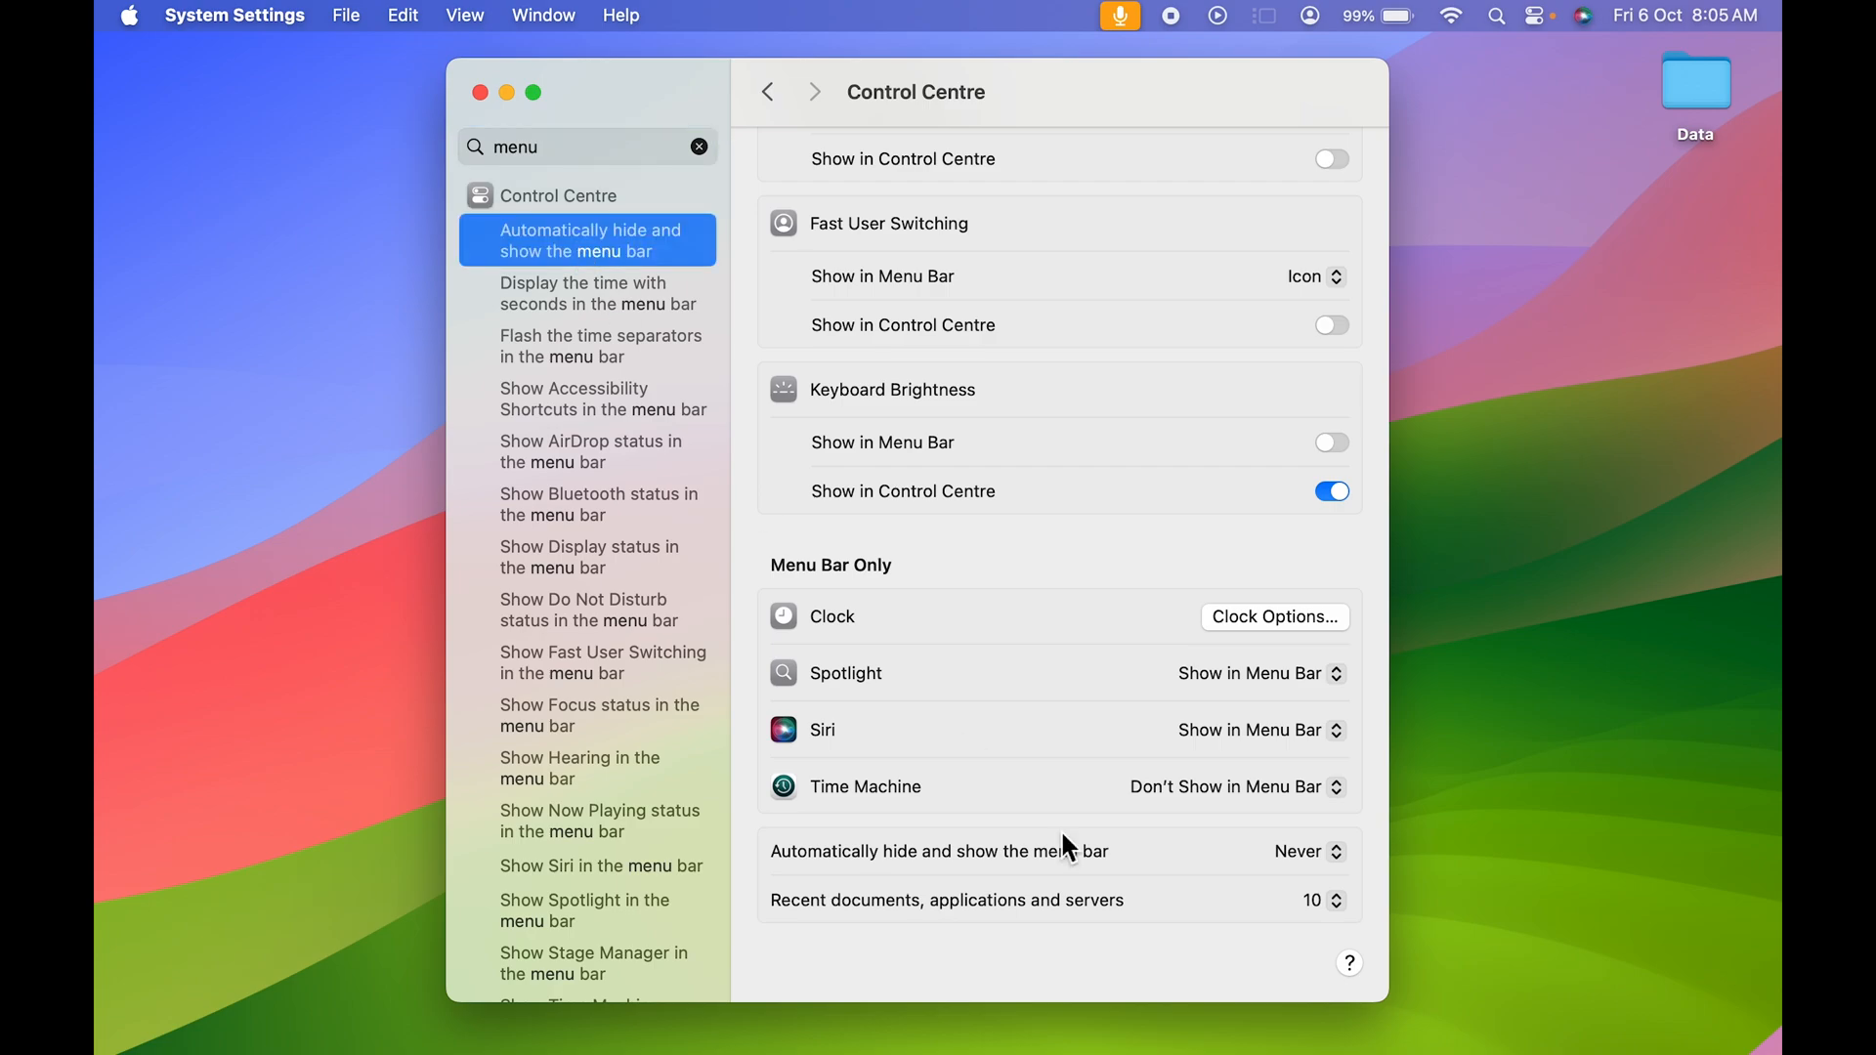
pyautogui.moveTo(1044, 855)
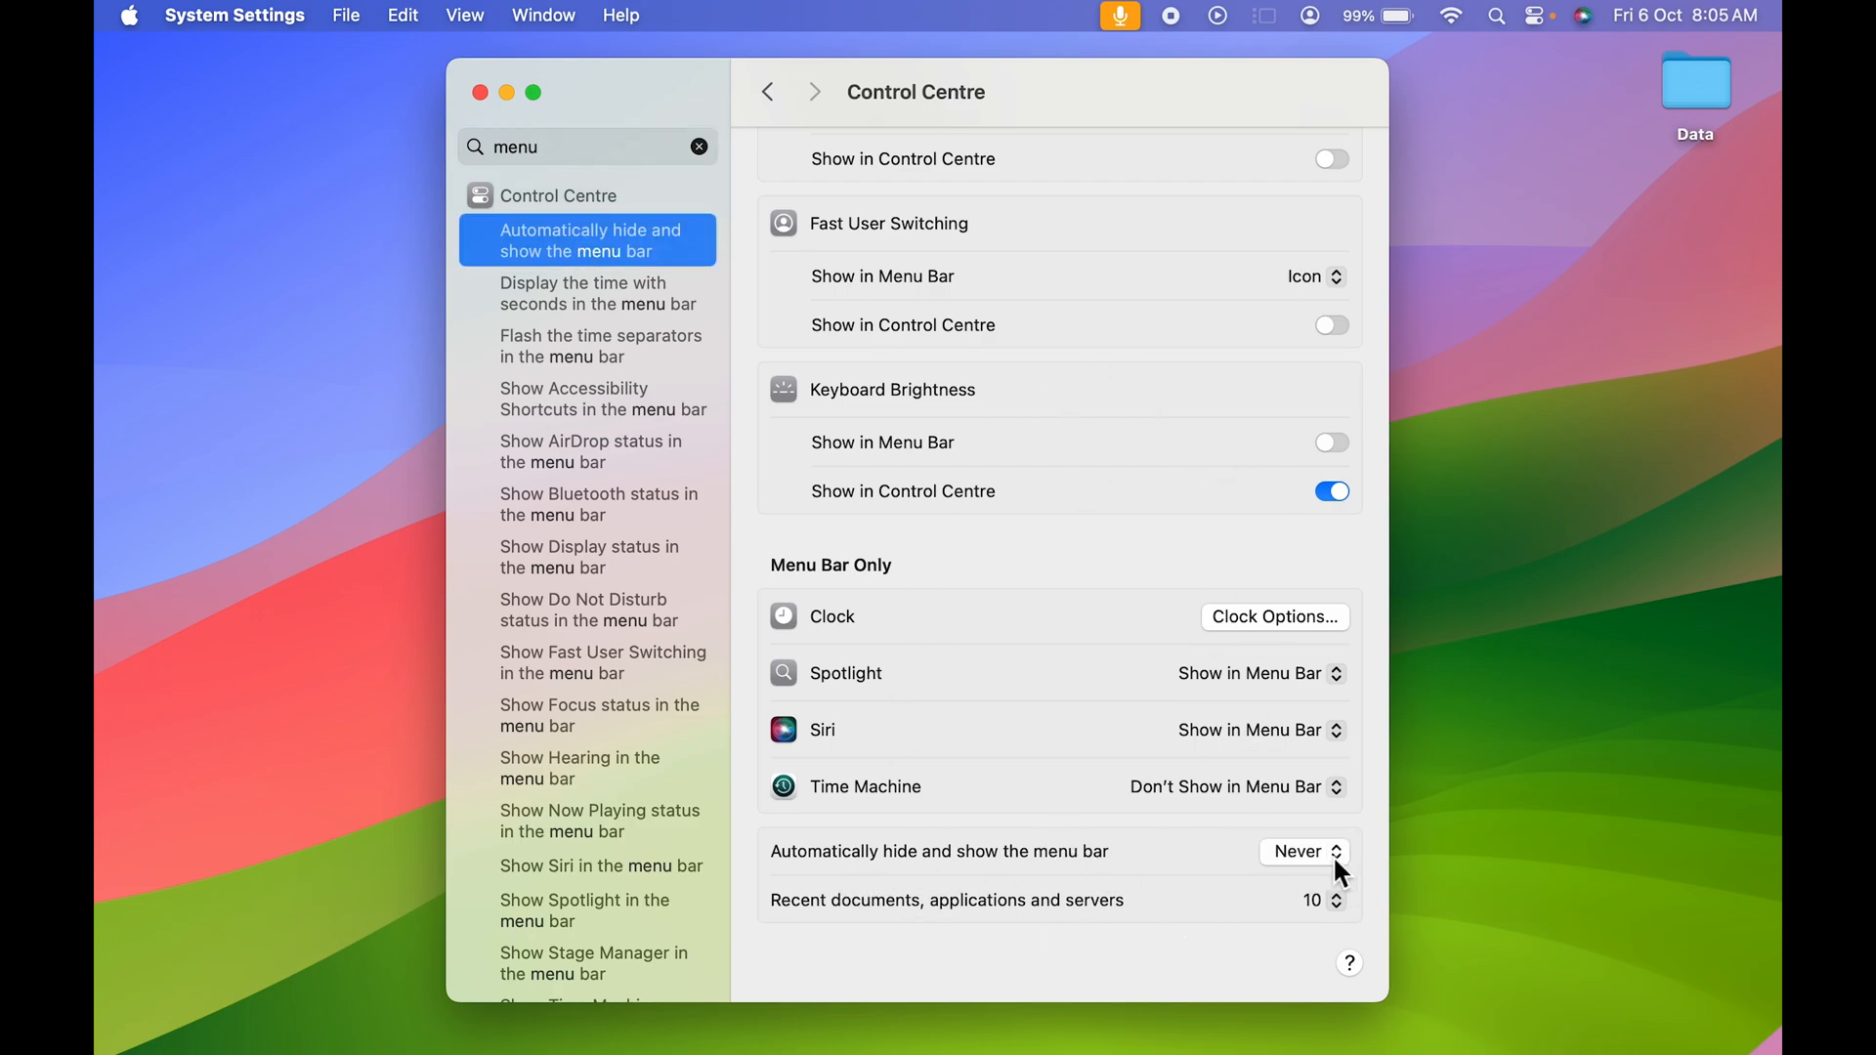
pyautogui.click(1301, 851)
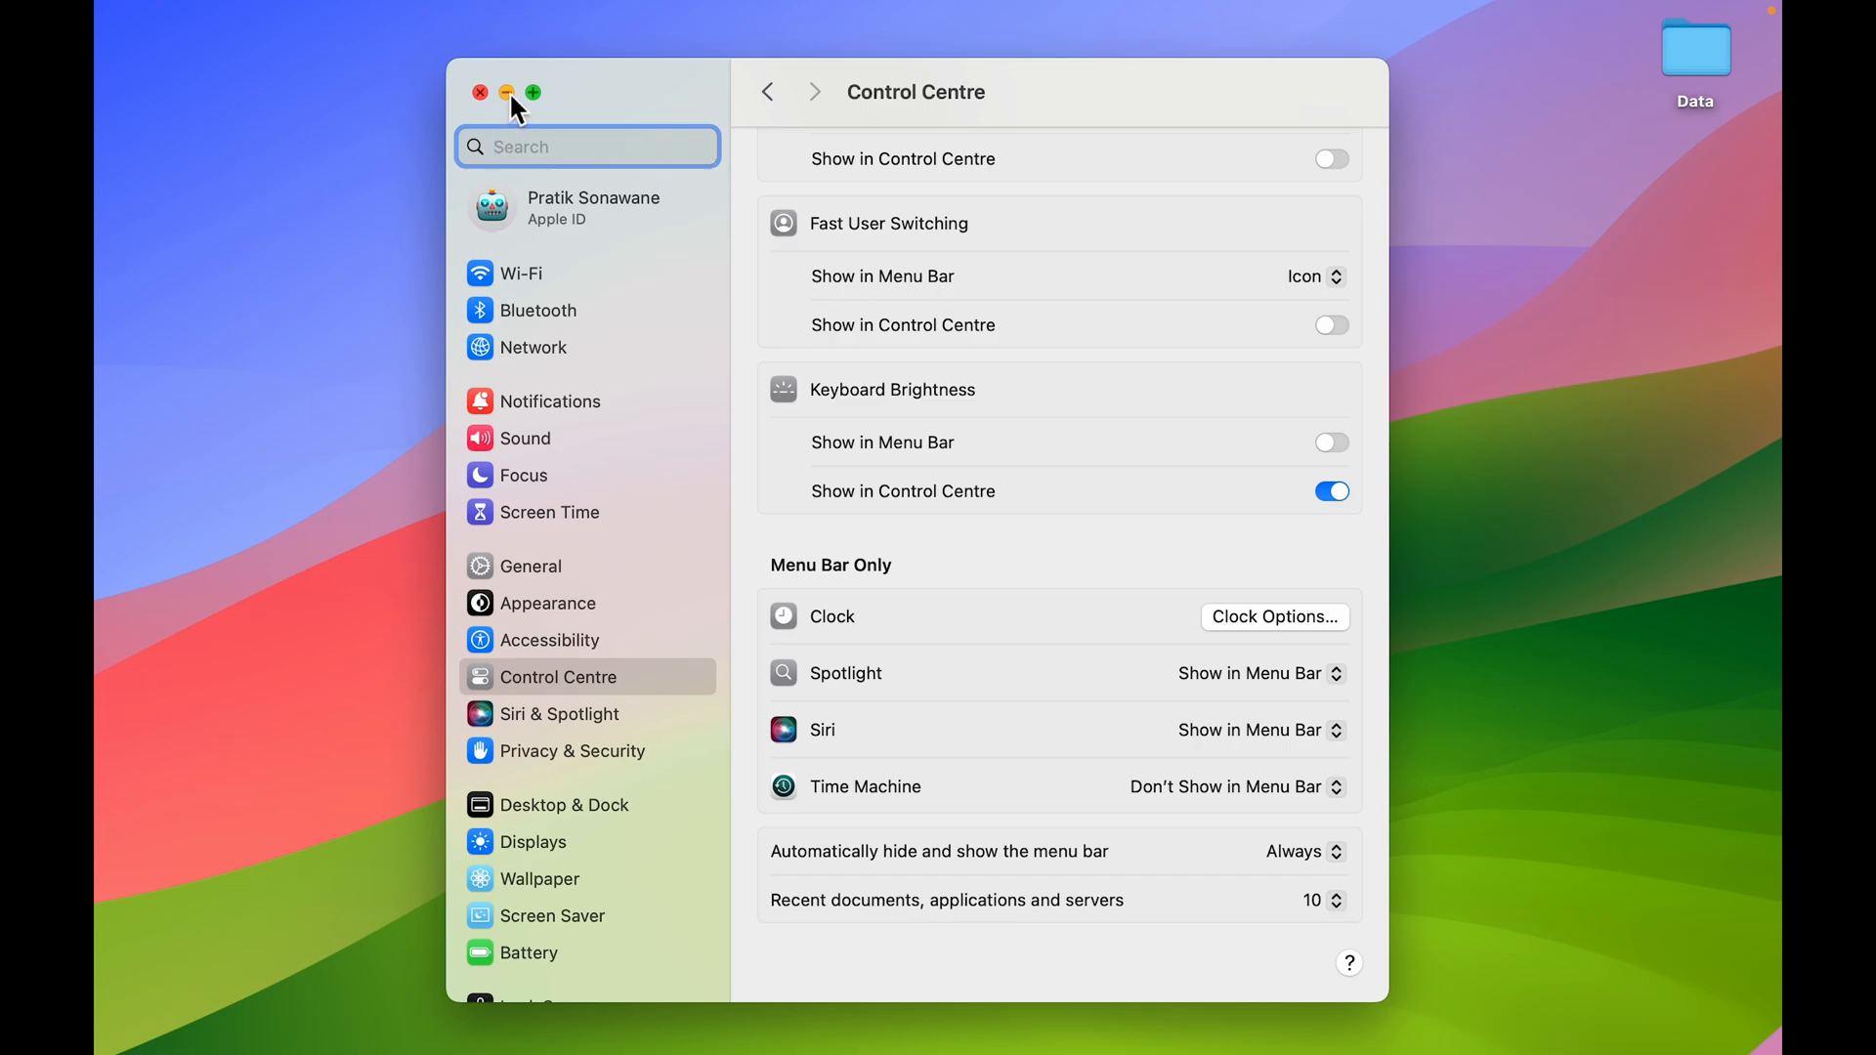
pyautogui.click(481, 91)
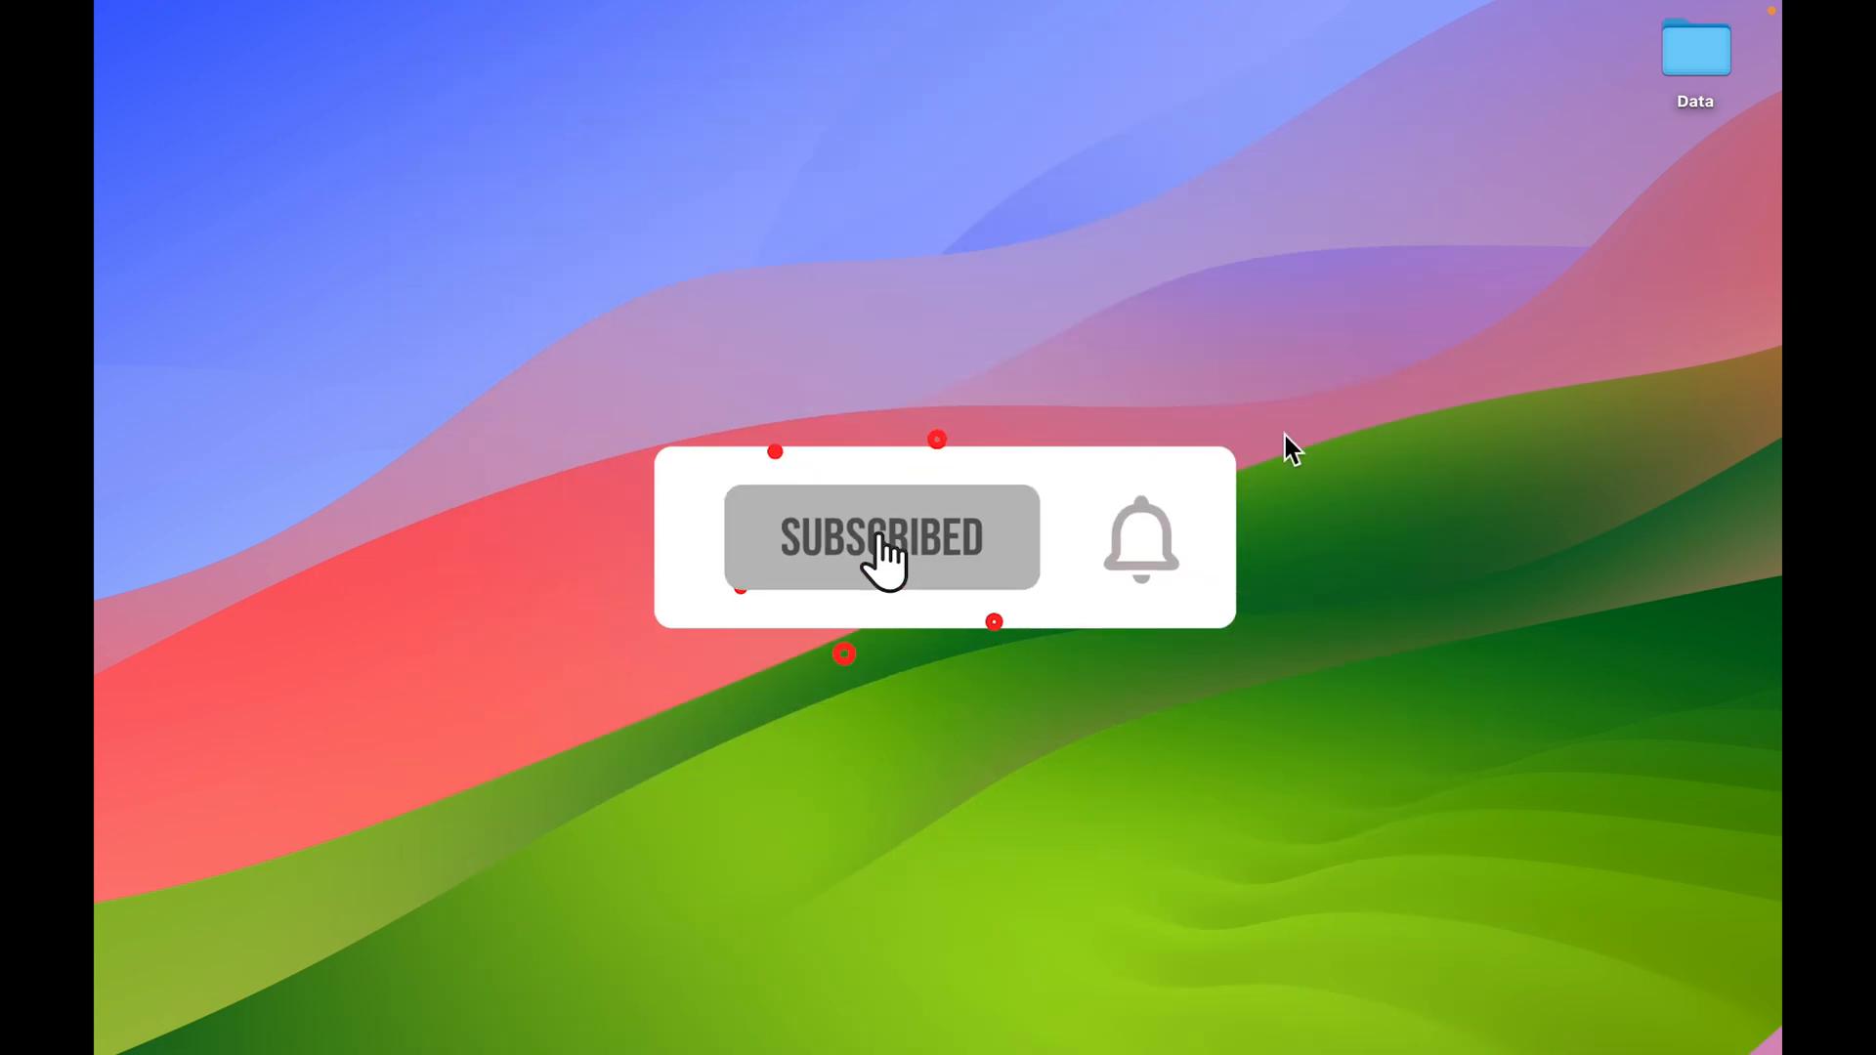